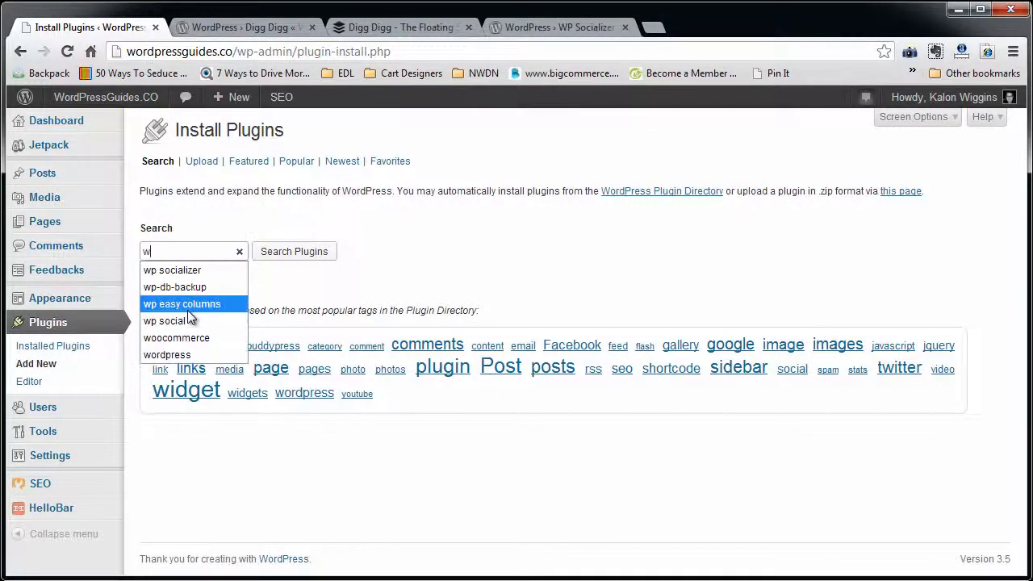
- Search the plugin directory for 'digg digg' so Digg Digg 5.3.0 is listed first
{"action": "type", "text": "digg digg"}
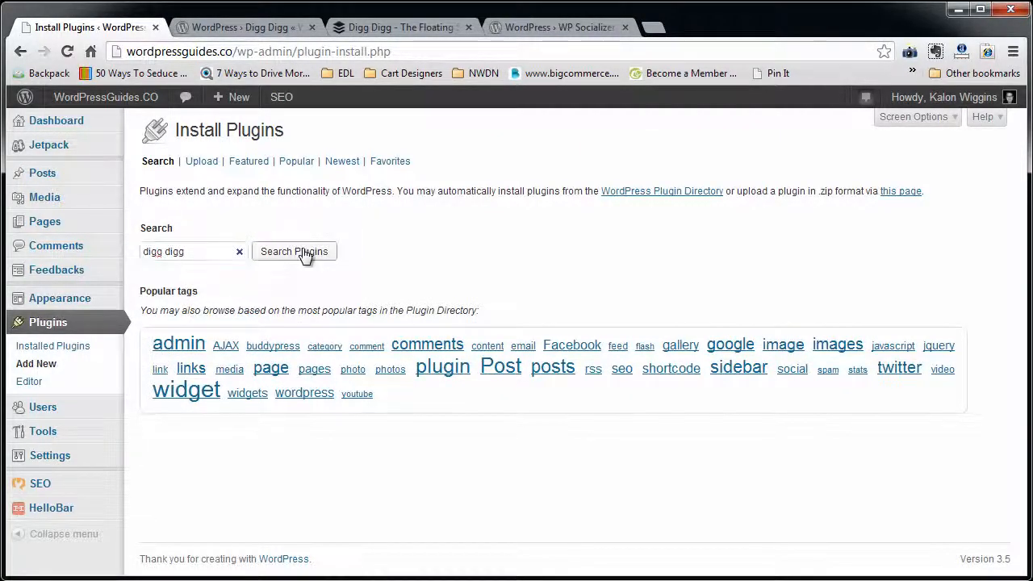
{"action": "left_click", "coordinate": [294, 251]}
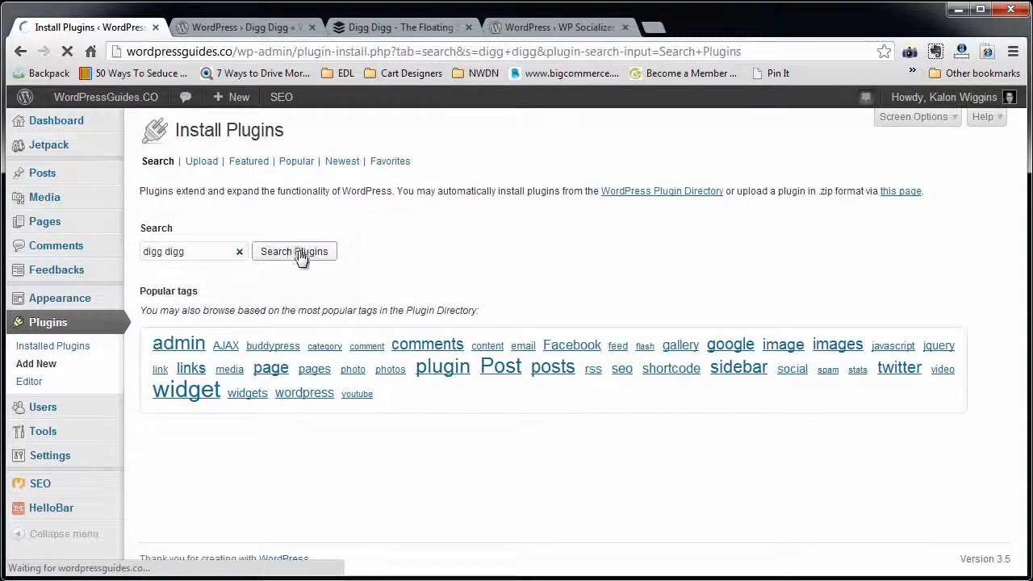
{"action": "left_click", "coordinate": [293, 251]}
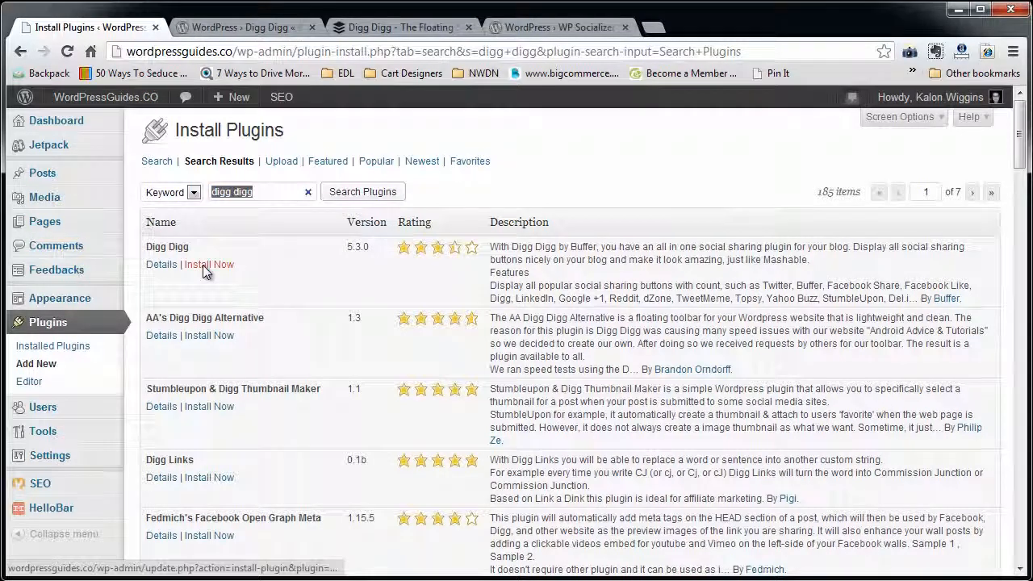
- Install and activate Digg Digg 5.3.0, then go to its Global Config page
{"action": "left_click", "coordinate": [208, 264]}
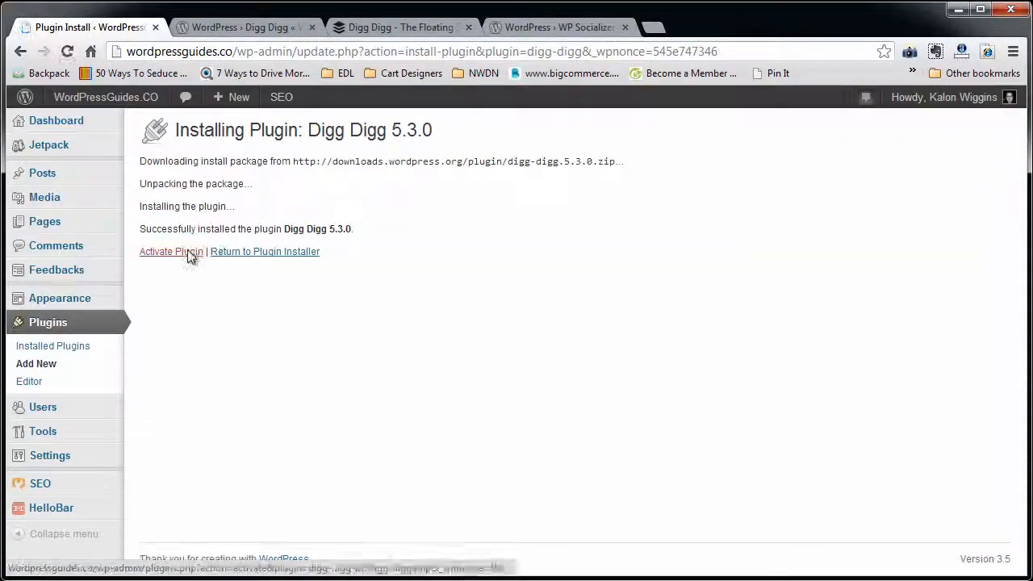
{"action": "left_click", "coordinate": [171, 251]}
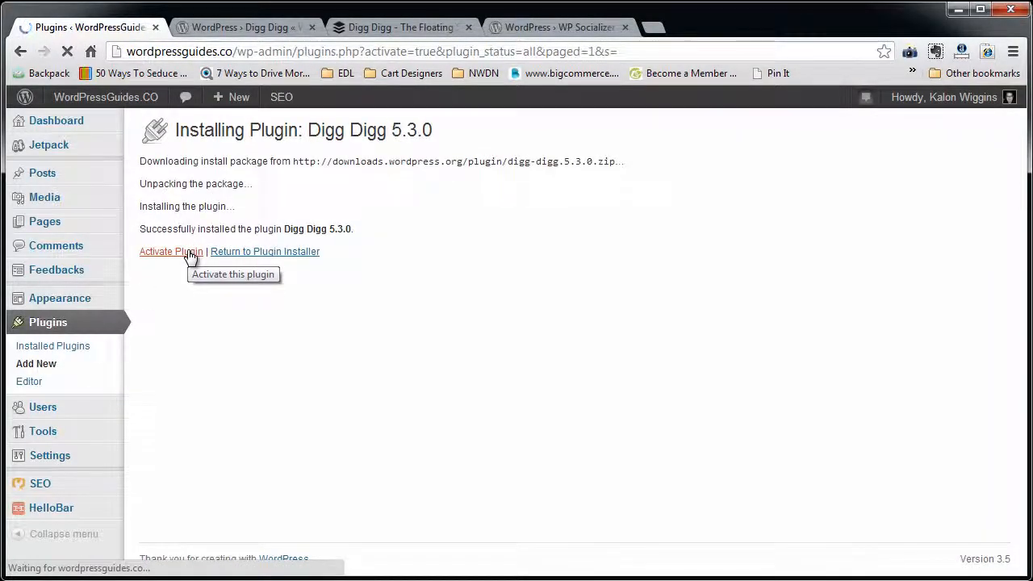
{"action": "left_click", "coordinate": [170, 251]}
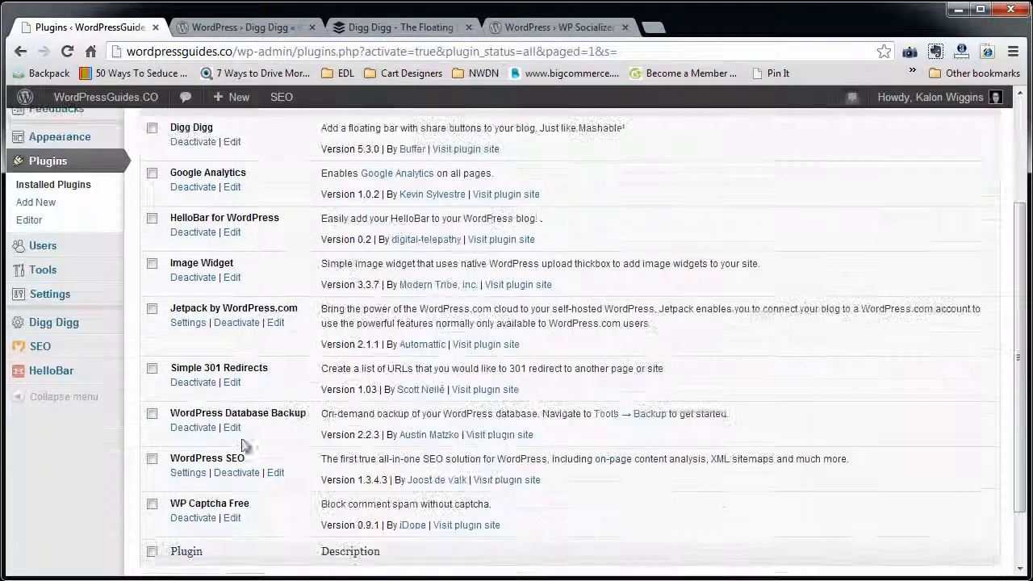
{"action": "mouse_move", "coordinate": [54, 322]}
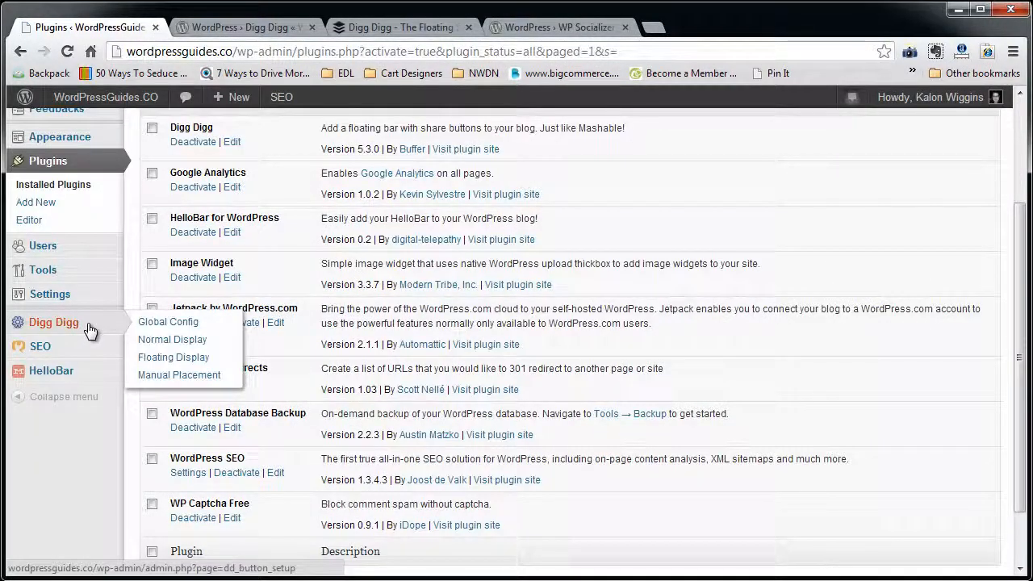
{"action": "mouse_move", "coordinate": [128, 329]}
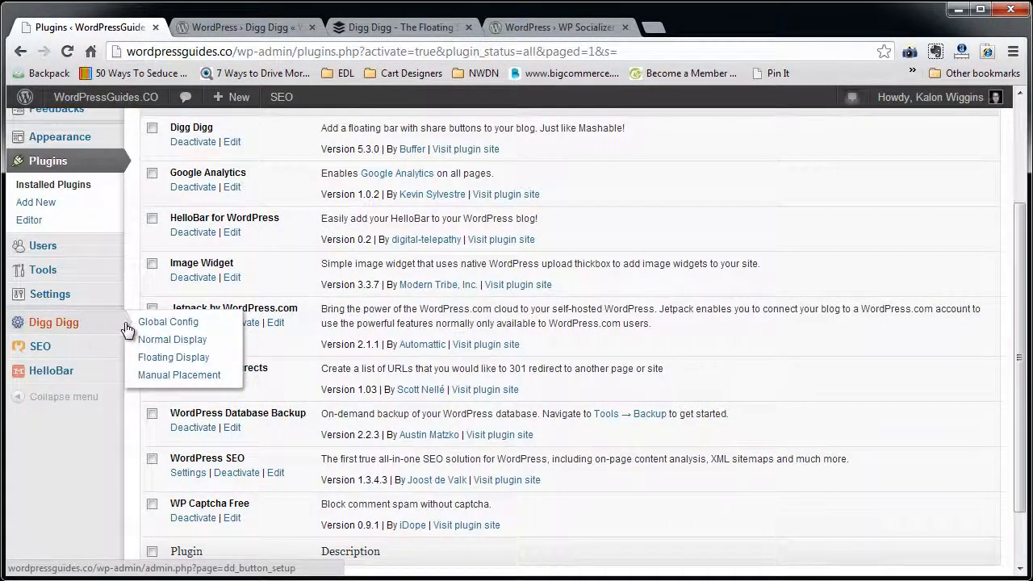
{"action": "left_click", "coordinate": [168, 322]}
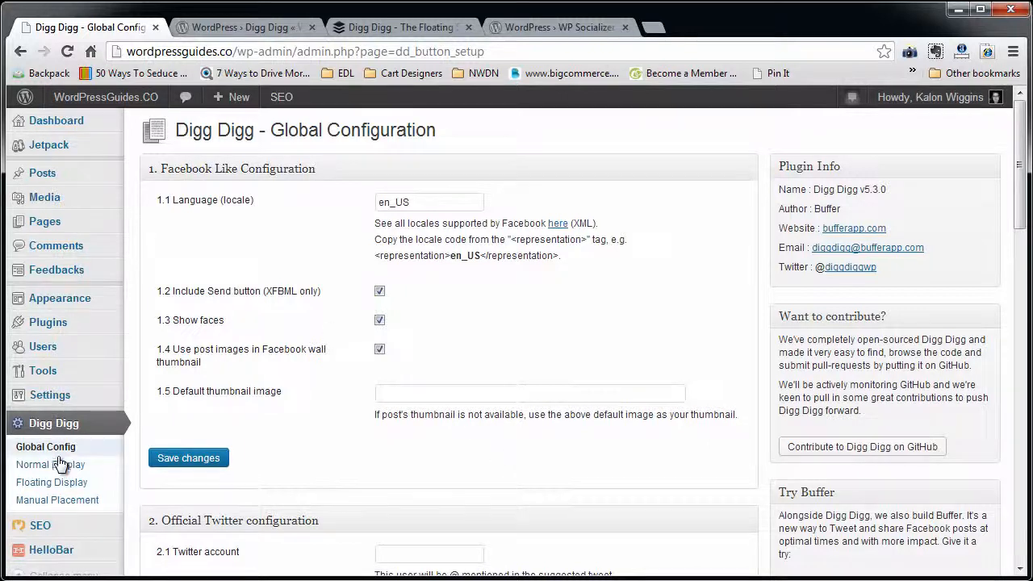
{"action": "mouse_move", "coordinate": [432, 438]}
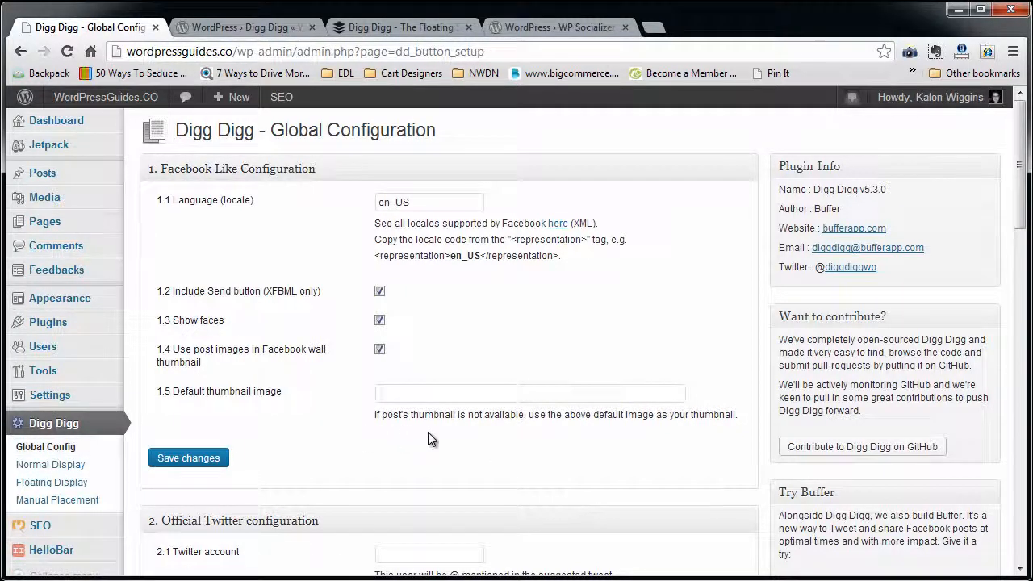
{"action": "mouse_move", "coordinate": [397, 218]}
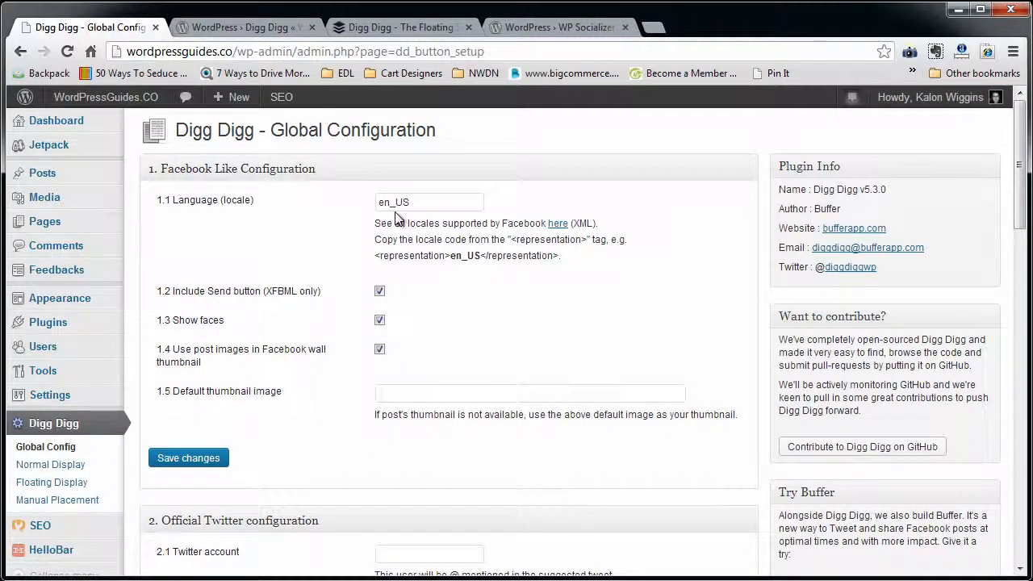
- Review the Facebook and Twitter global options, including the Twitter account field
{"action": "scroll", "scroll_direction": "down", "scroll_amount": 3}
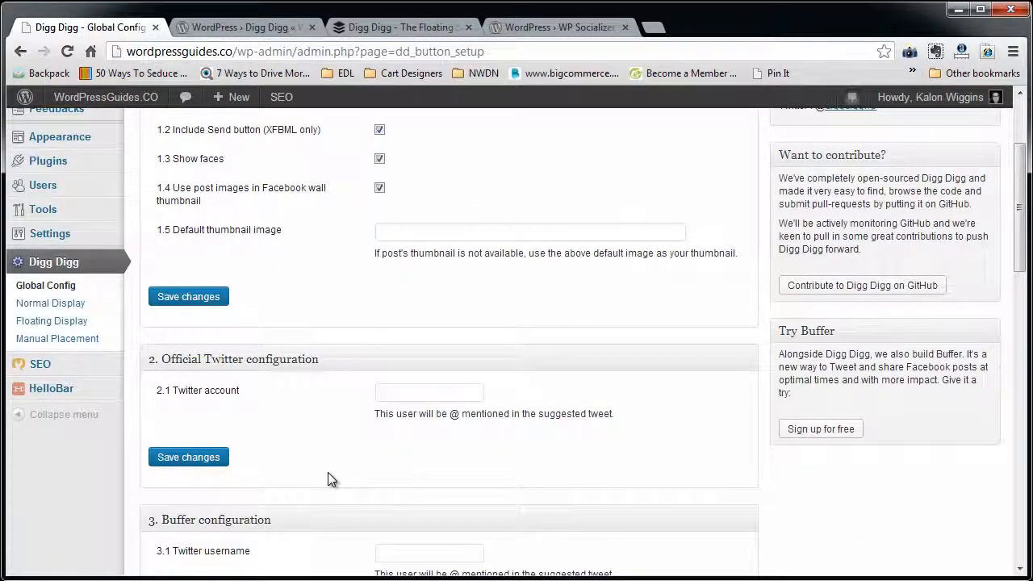
{"action": "mouse_move", "coordinate": [339, 369]}
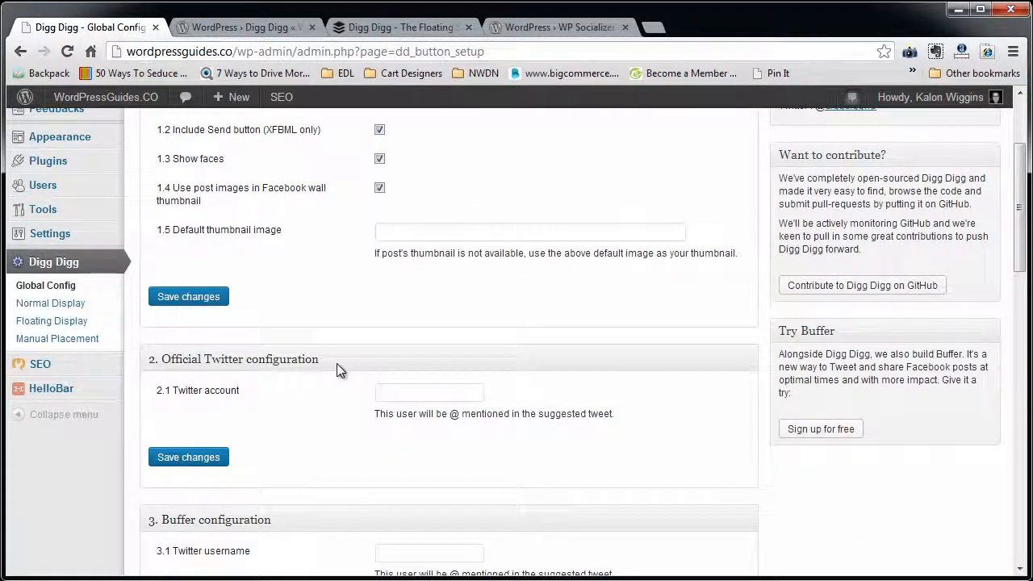
{"action": "left_click", "coordinate": [429, 392]}
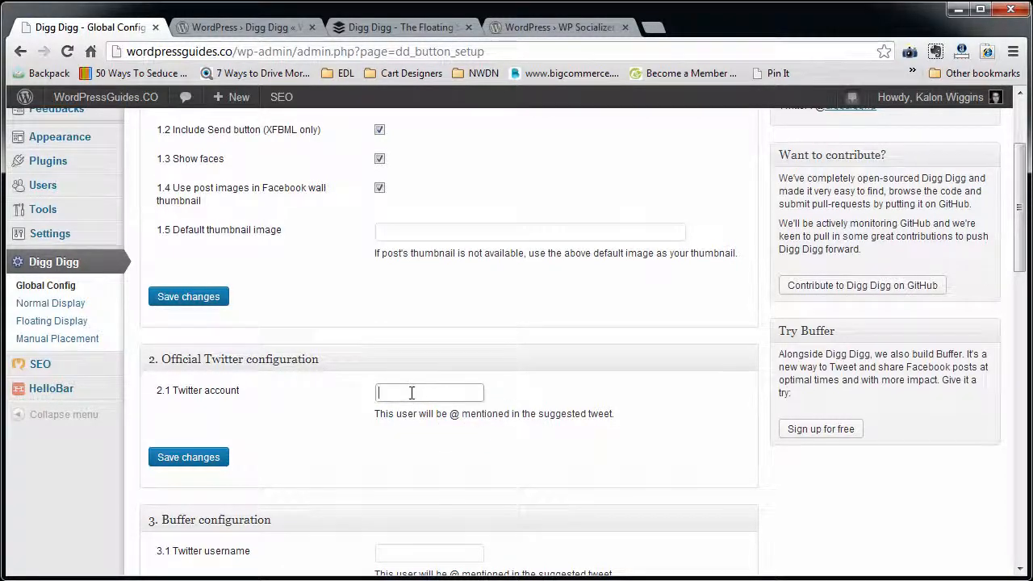
{"action": "scroll", "scroll_direction": "down", "scroll_amount": 3}
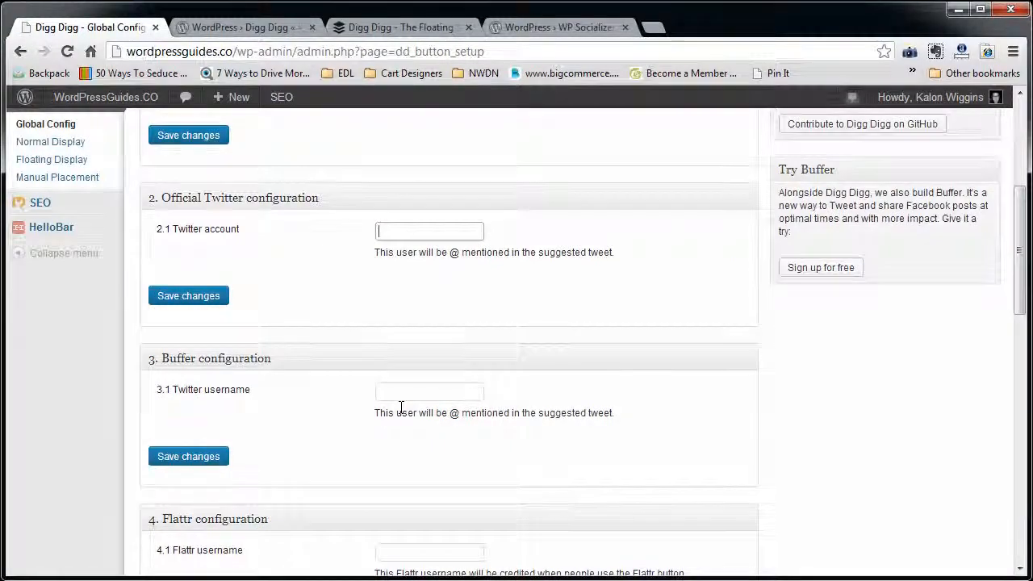
{"action": "scroll", "scroll_direction": "down", "scroll_amount": 3}
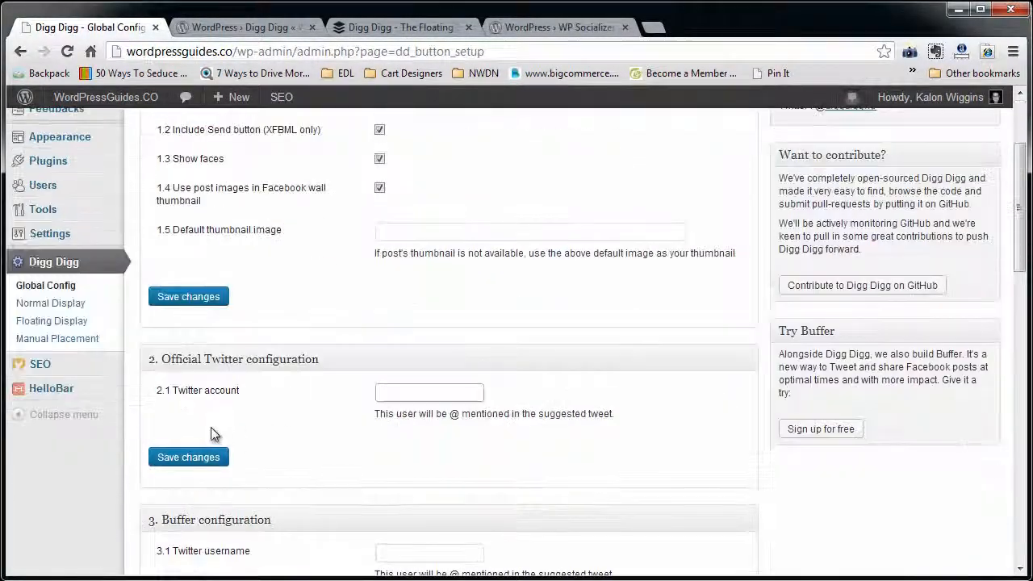
{"action": "left_click", "coordinate": [50, 302]}
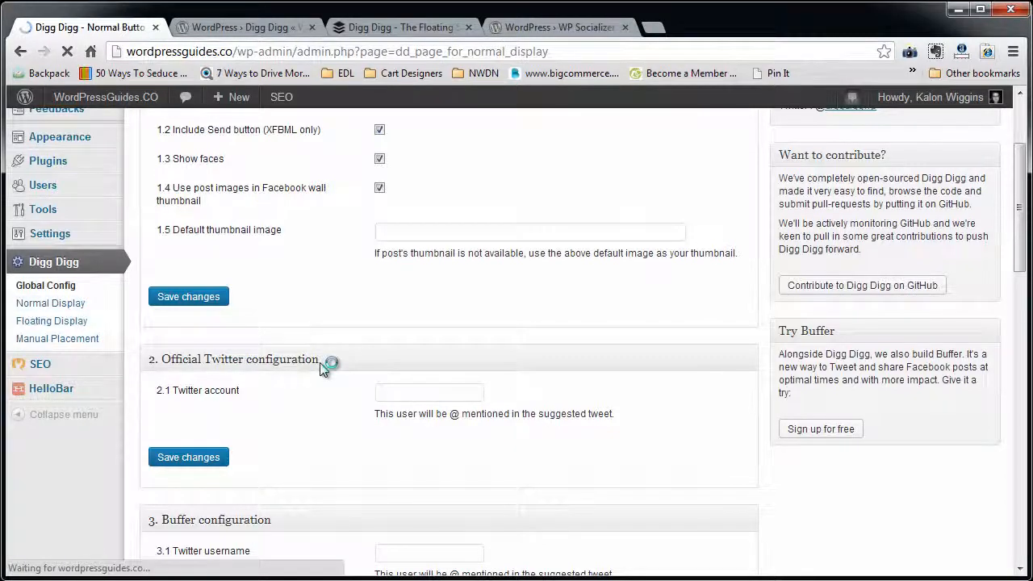
- Toggle Enable Normal Display off and back on, leaving normal share buttons enabled
{"action": "left_click", "coordinate": [50, 302]}
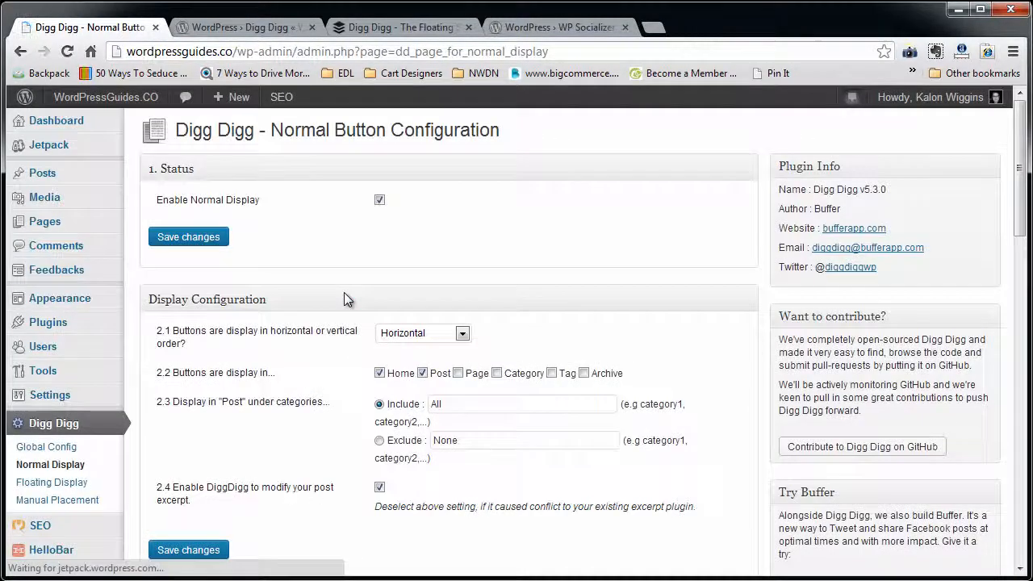
{"action": "left_click", "coordinate": [380, 199]}
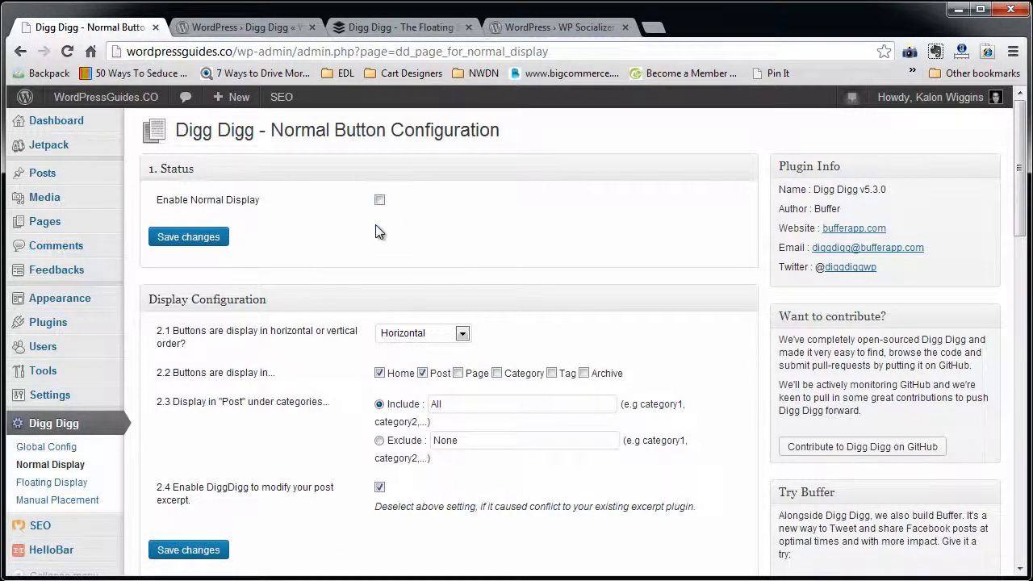
{"action": "left_click", "coordinate": [379, 199]}
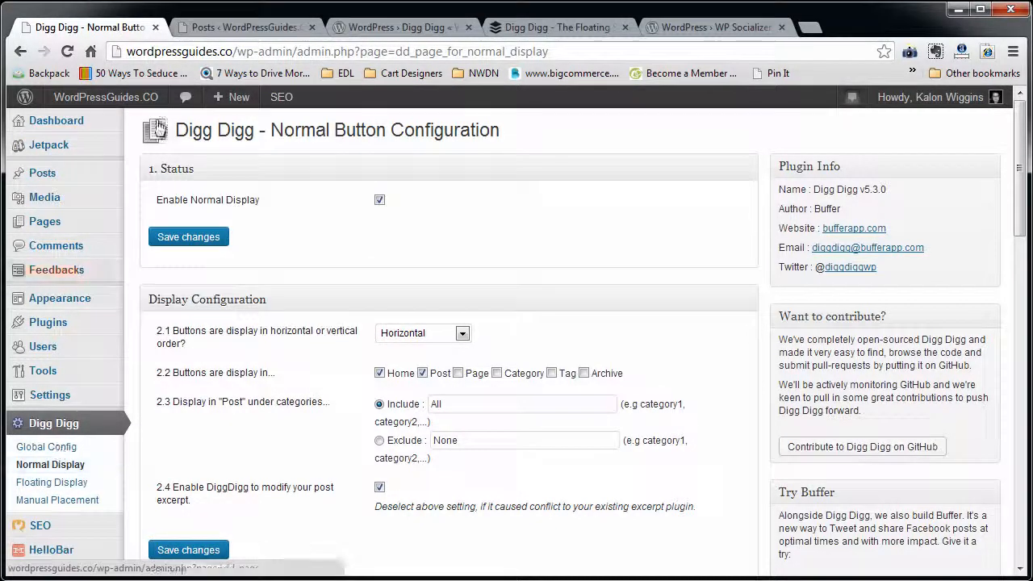
- Check the horizontal share buttons on the live 'How to Disable Comments' post
{"action": "left_click", "coordinate": [242, 27]}
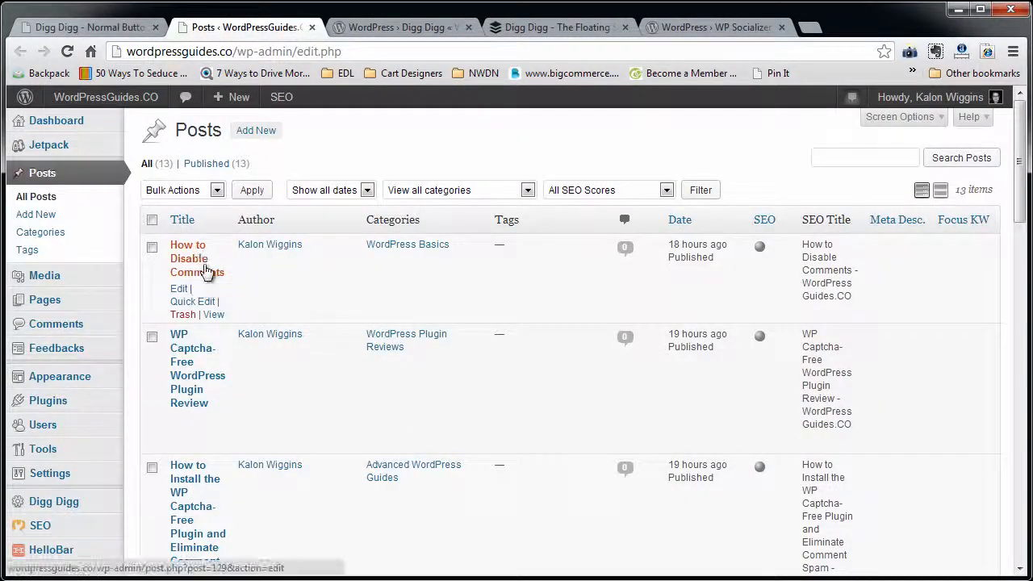
{"action": "left_click", "coordinate": [189, 258]}
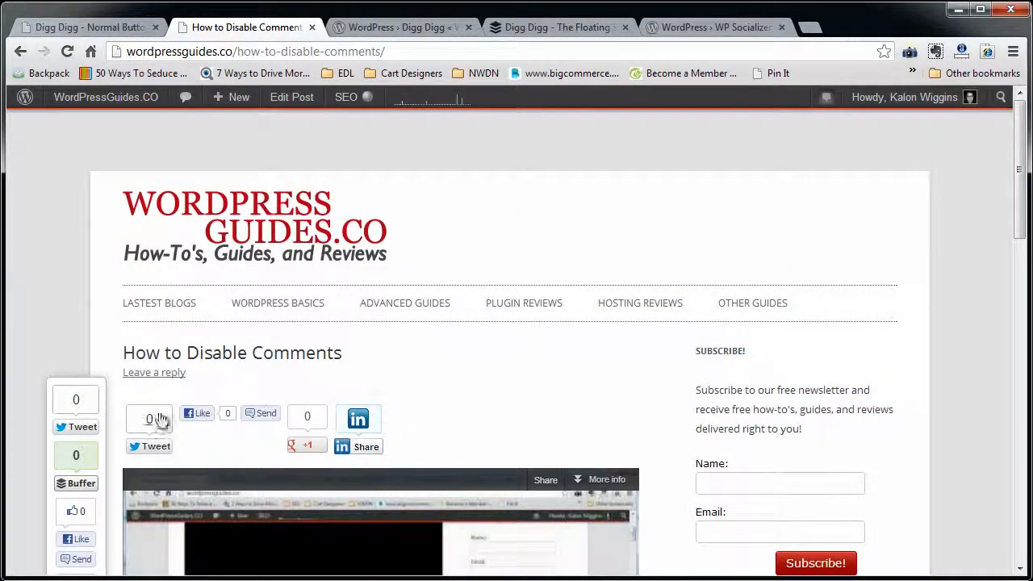
{"action": "scroll", "scroll_direction": "down", "scroll_amount": 3}
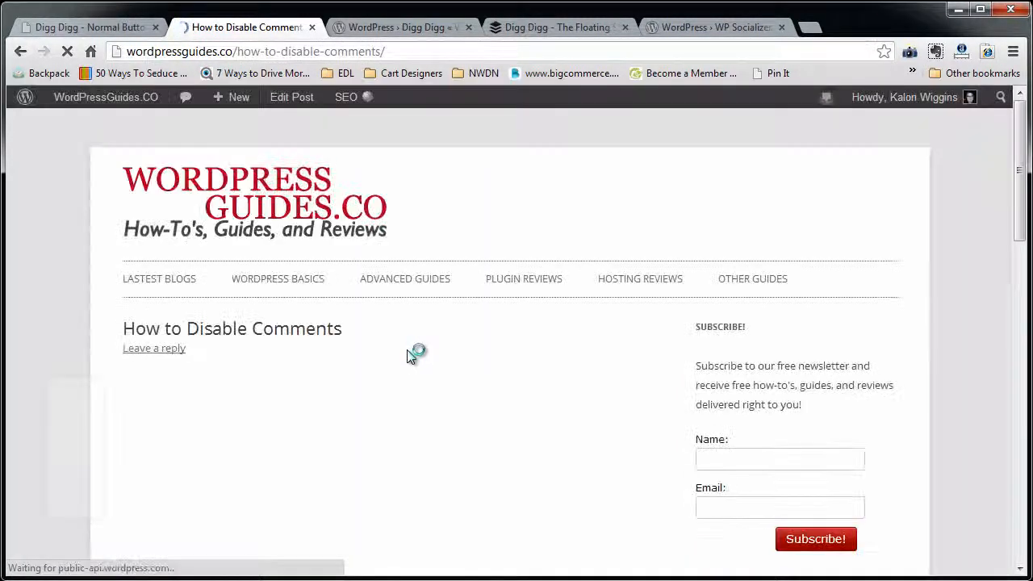
{"action": "left_click", "coordinate": [85, 26]}
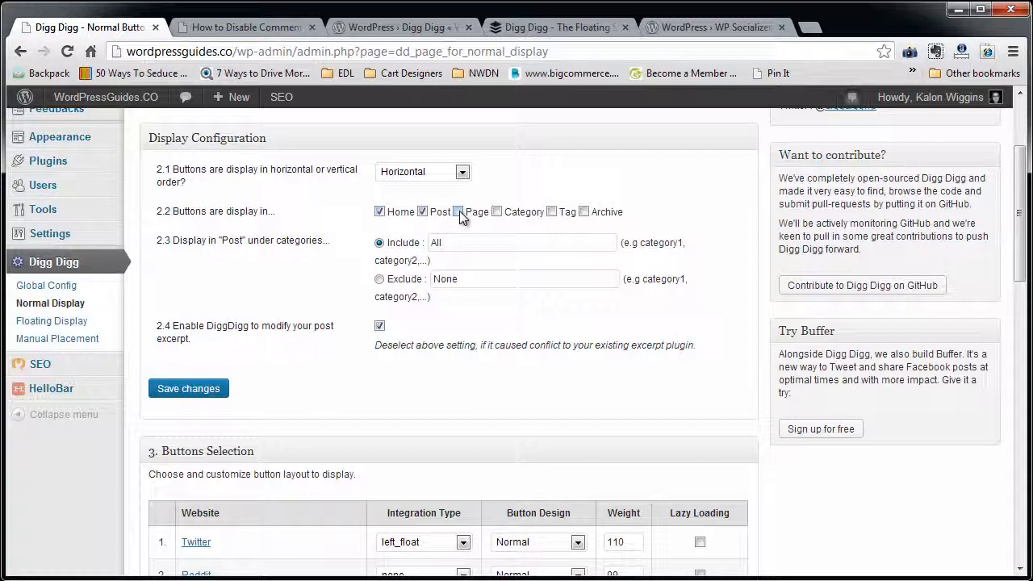
{"action": "left_click", "coordinate": [458, 211]}
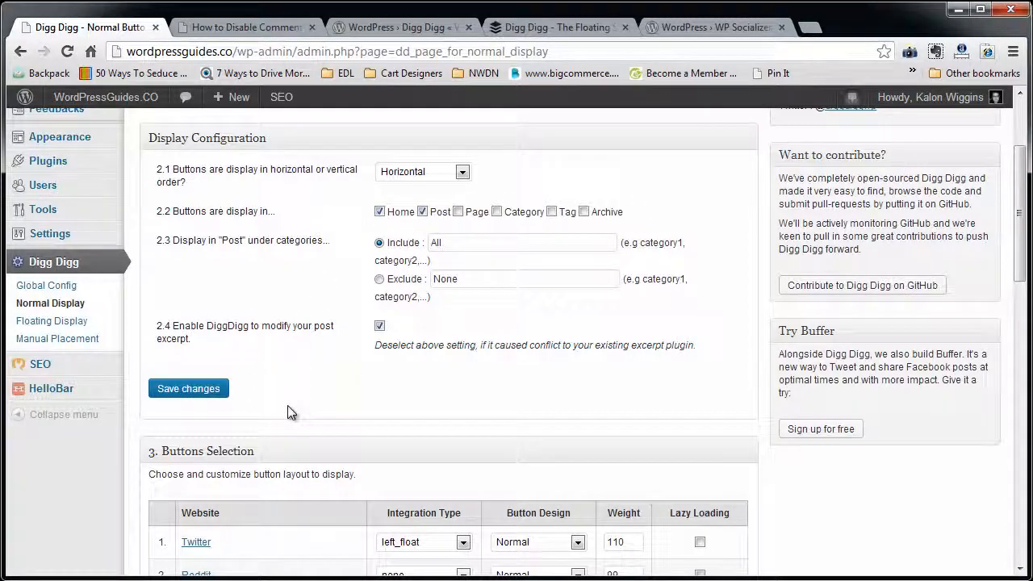
{"action": "scroll", "scroll_direction": "down", "scroll_amount": 3}
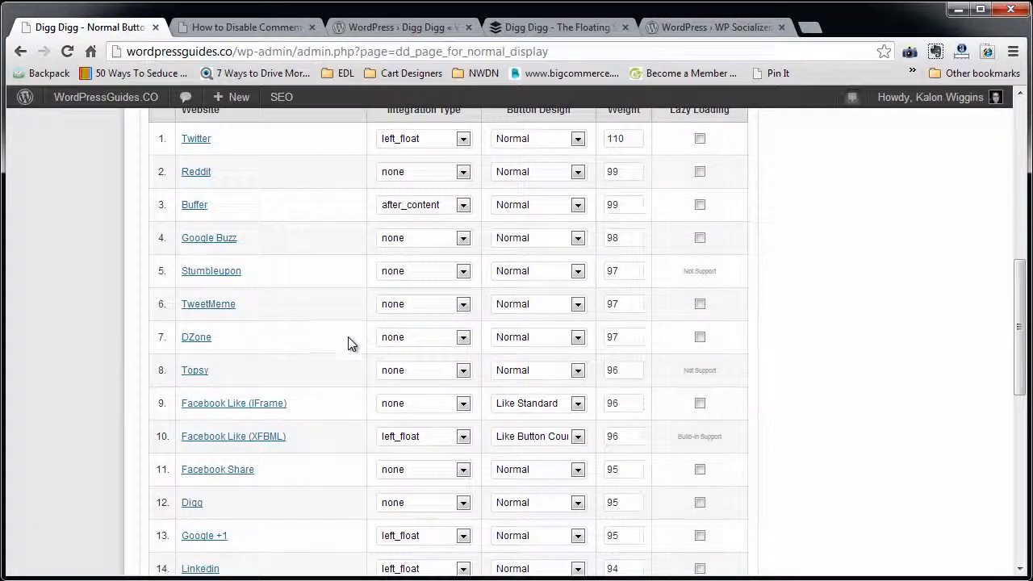
{"action": "scroll", "scroll_direction": "down", "scroll_amount": 3}
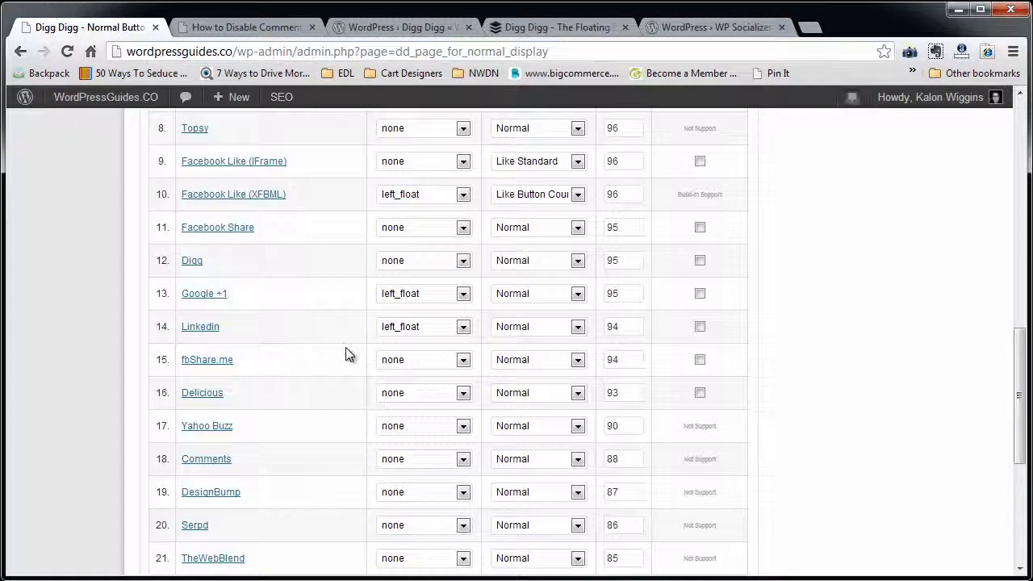
{"action": "scroll", "scroll_direction": "down", "scroll_amount": 3}
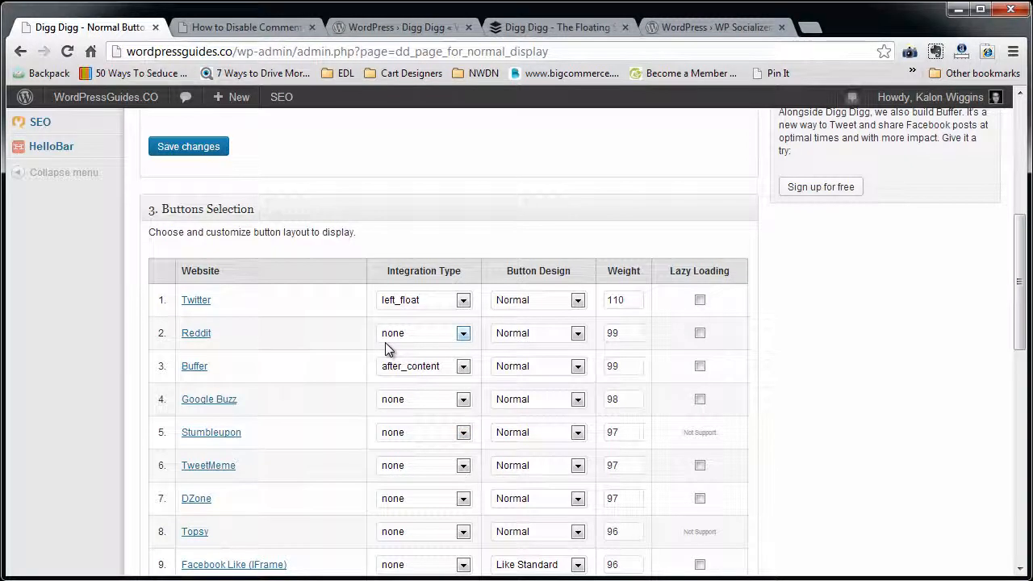
{"action": "mouse_move", "coordinate": [371, 360]}
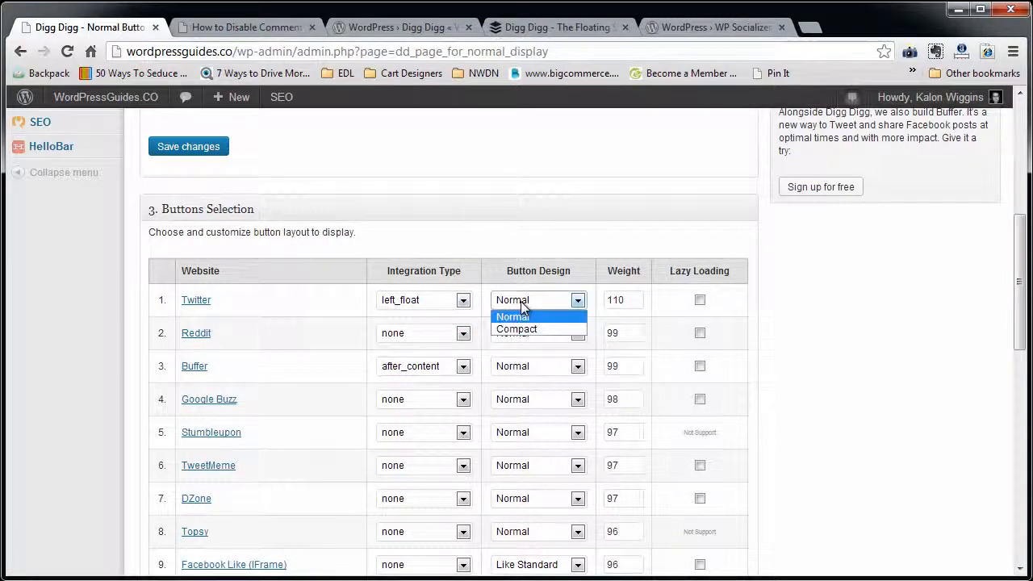
{"action": "mouse_move", "coordinate": [516, 329]}
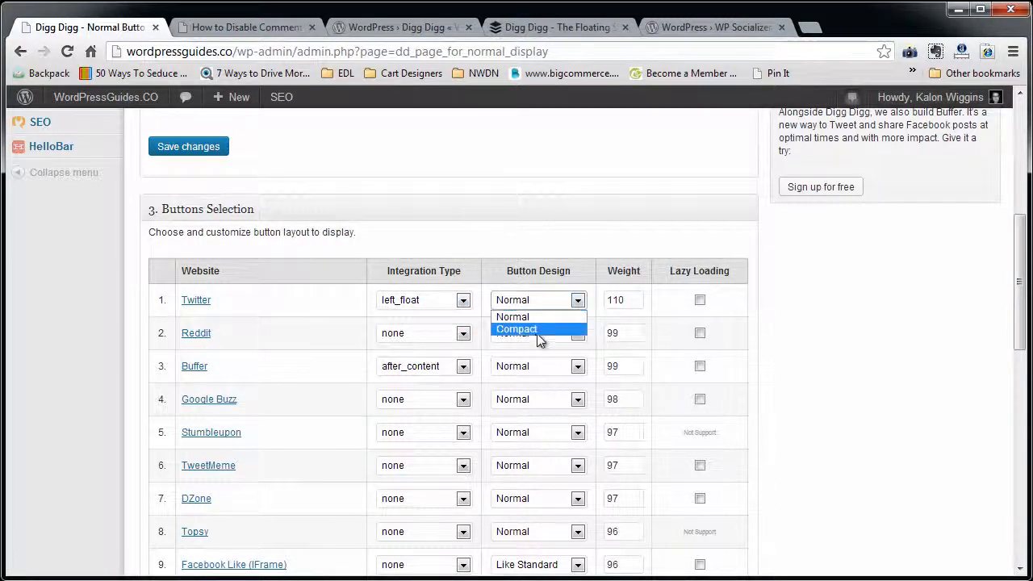
{"action": "mouse_move", "coordinate": [524, 316]}
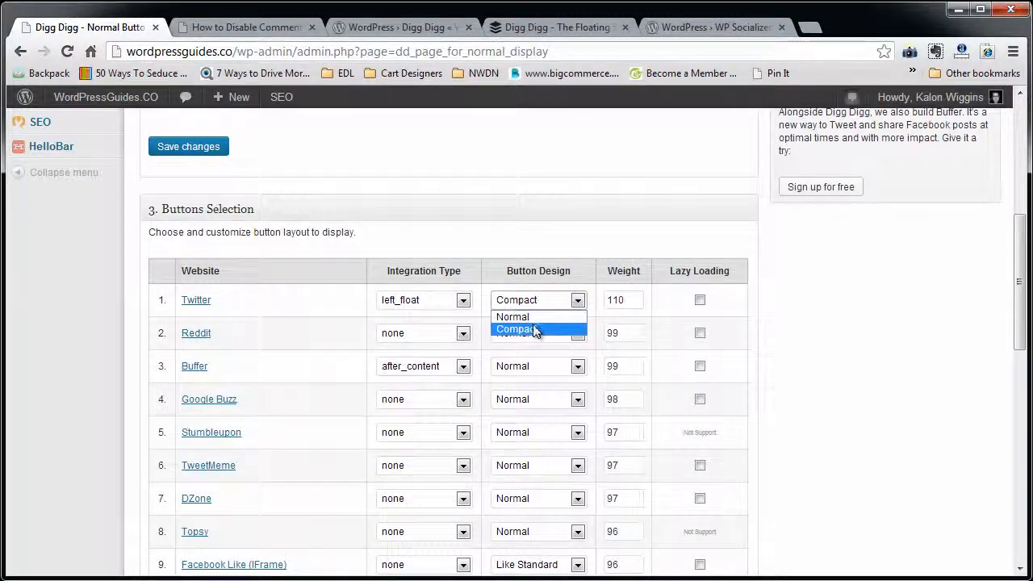
- Set Twitter's Button Design in the normal bar to Compact
{"action": "left_click", "coordinate": [246, 27]}
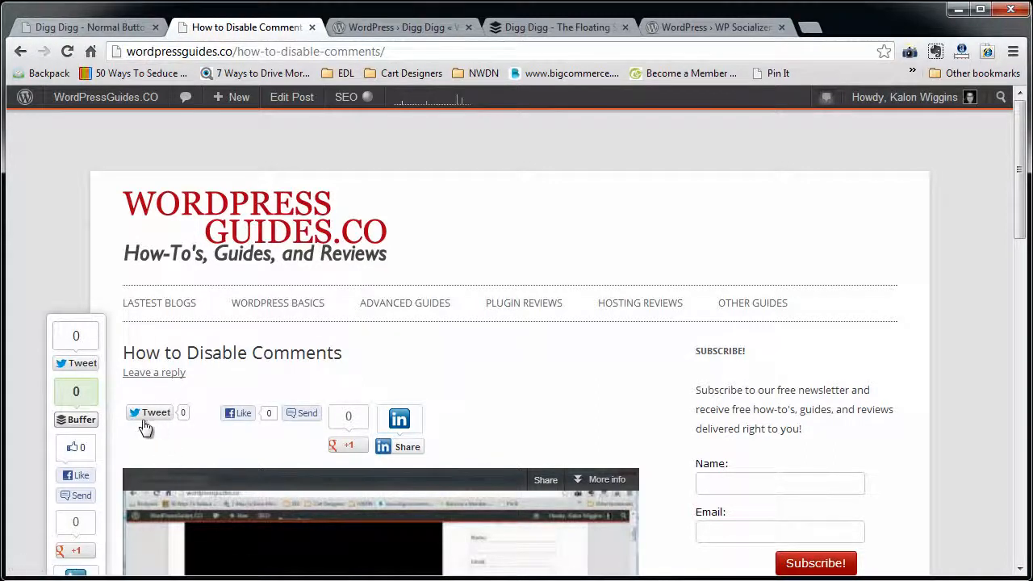
{"action": "mouse_move", "coordinate": [206, 424]}
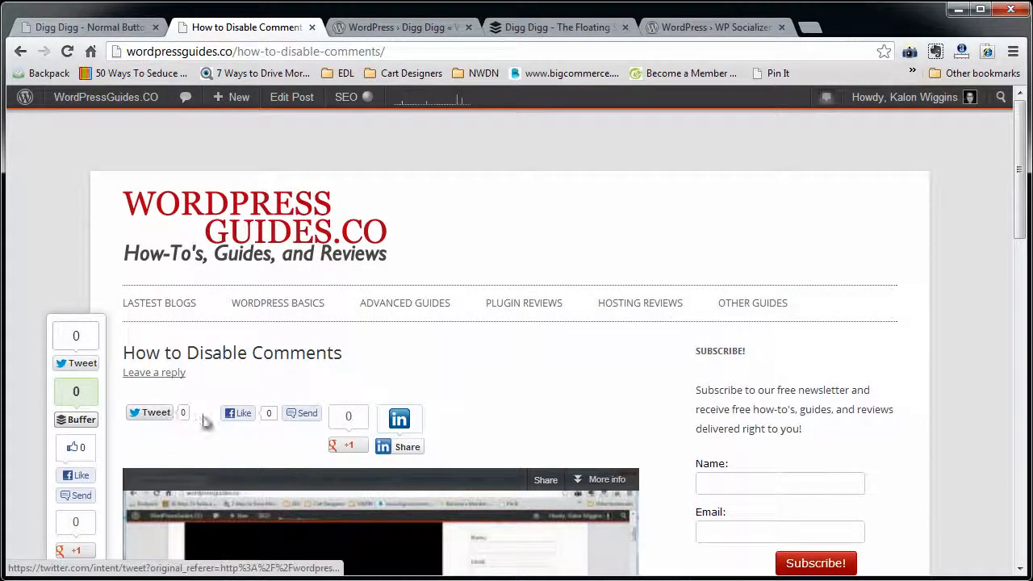
{"action": "mouse_move", "coordinate": [345, 416]}
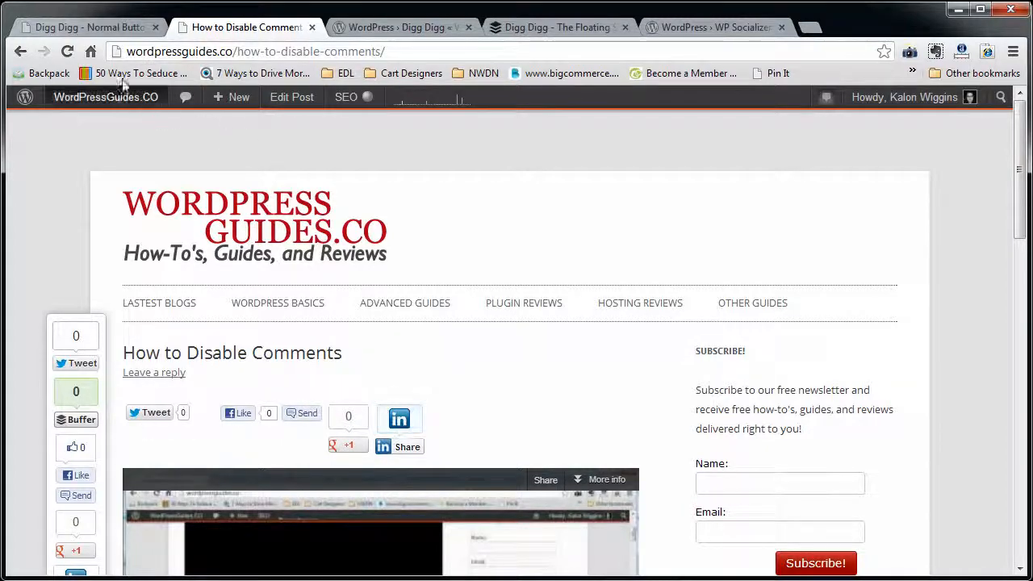
- Load Floating Display settings and check the post's floating and horizontal share bars
{"action": "left_click", "coordinate": [89, 27]}
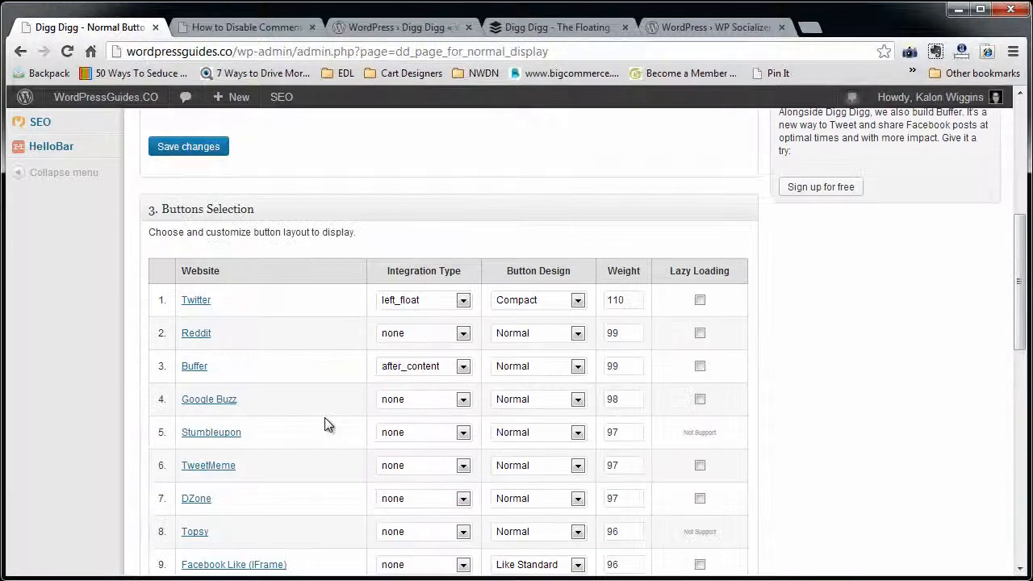
{"action": "scroll", "scroll_direction": "down", "scroll_amount": 3}
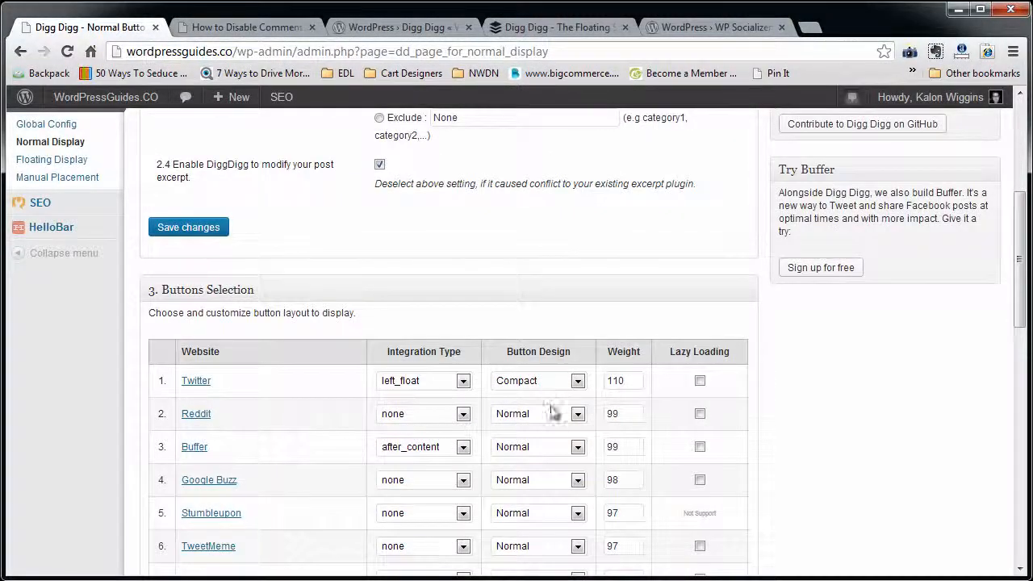
{"action": "mouse_move", "coordinate": [637, 468]}
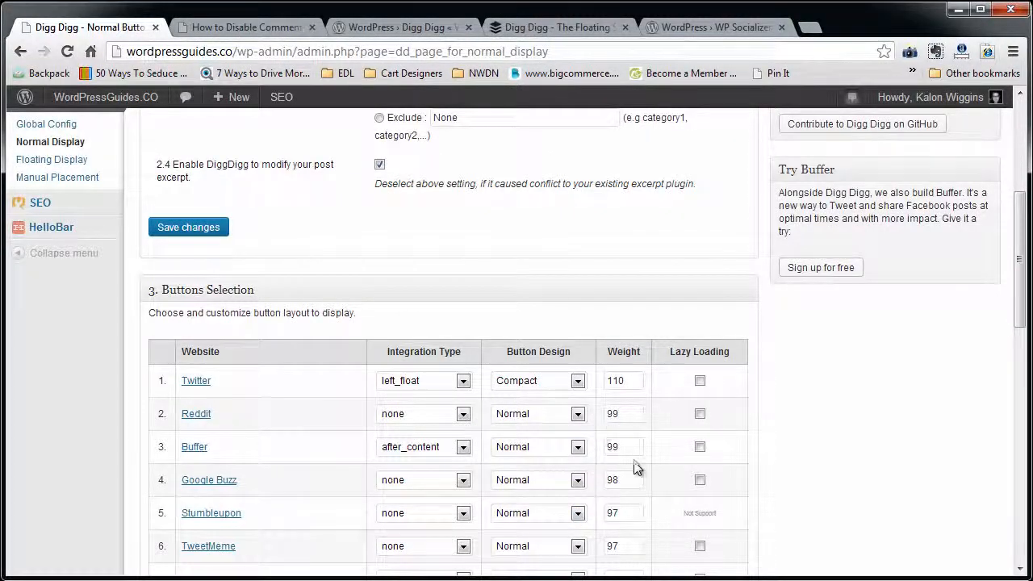
{"action": "scroll", "scroll_direction": "down", "scroll_amount": 3}
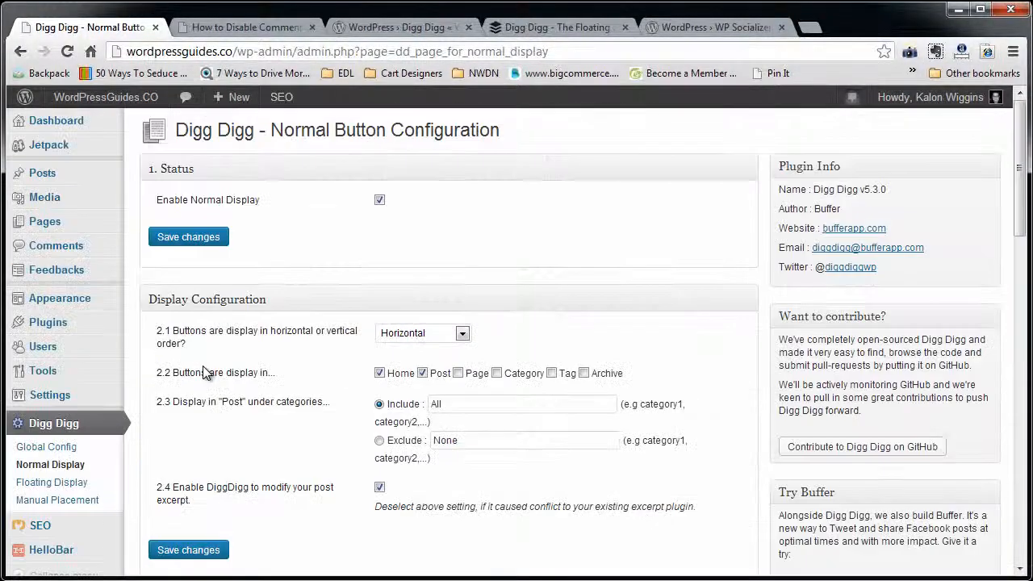
{"action": "left_click", "coordinate": [242, 27]}
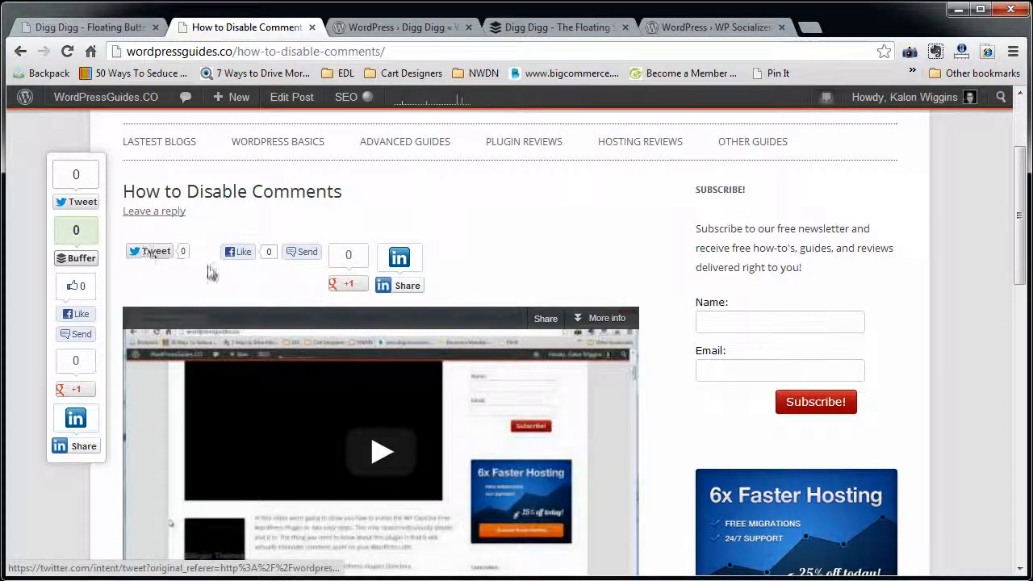
{"action": "mouse_move", "coordinate": [101, 480]}
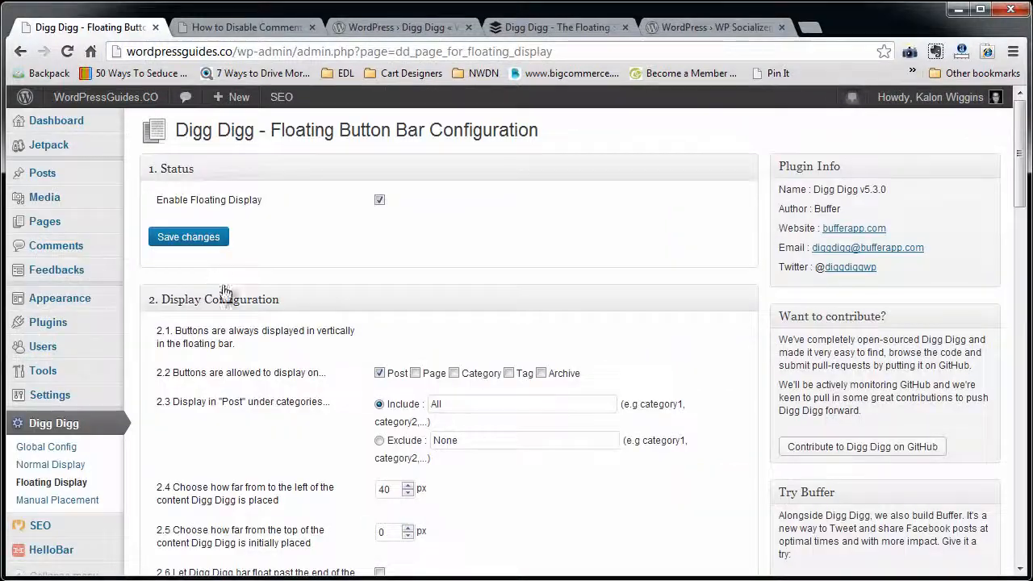
{"action": "mouse_move", "coordinate": [314, 386]}
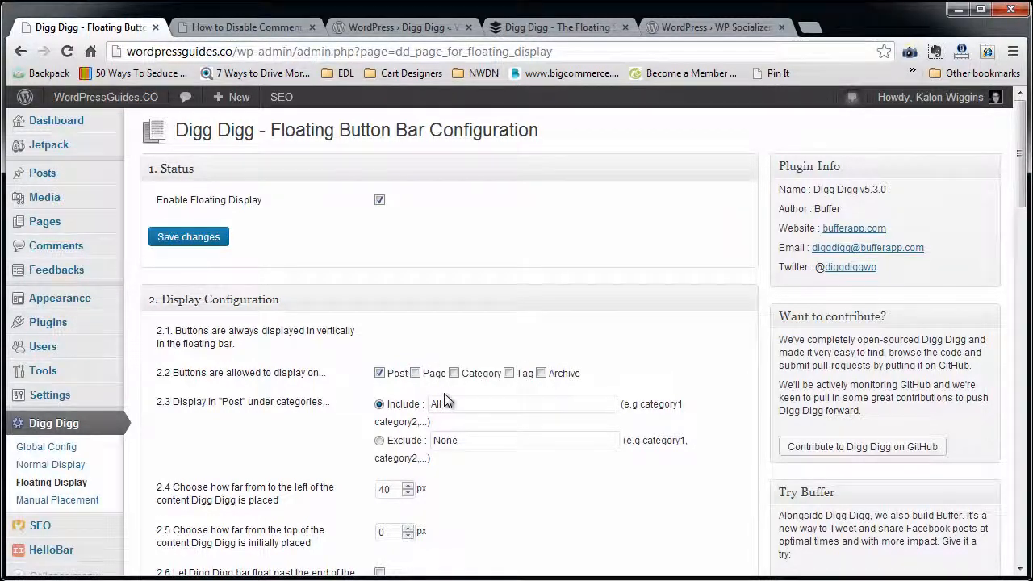
- Scroll through floating bar Button Selection, Extra Integration and Credit Link options, clicking two options
{"action": "scroll", "scroll_direction": "down", "scroll_amount": 3}
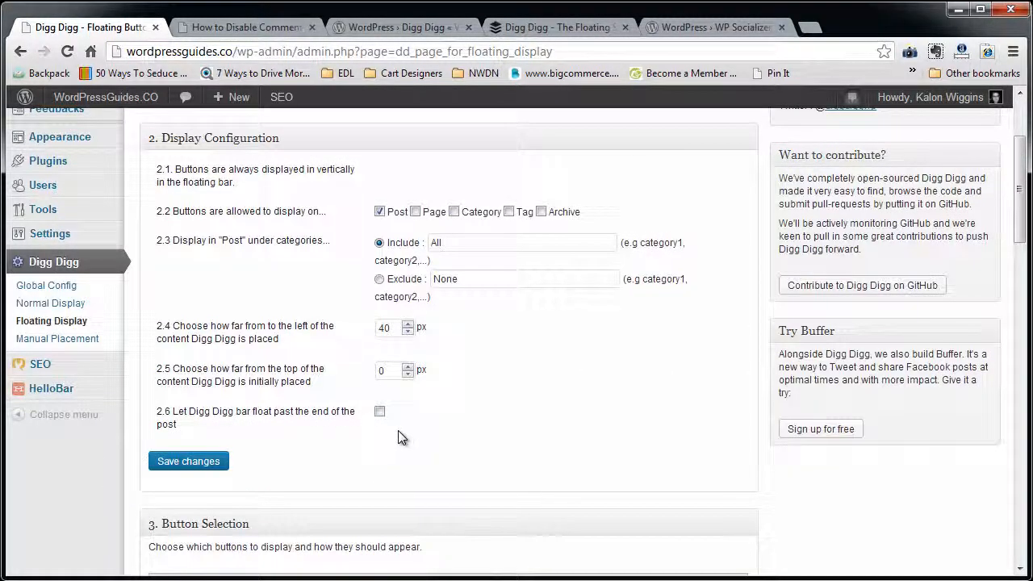
{"action": "scroll", "scroll_direction": "down", "scroll_amount": 3}
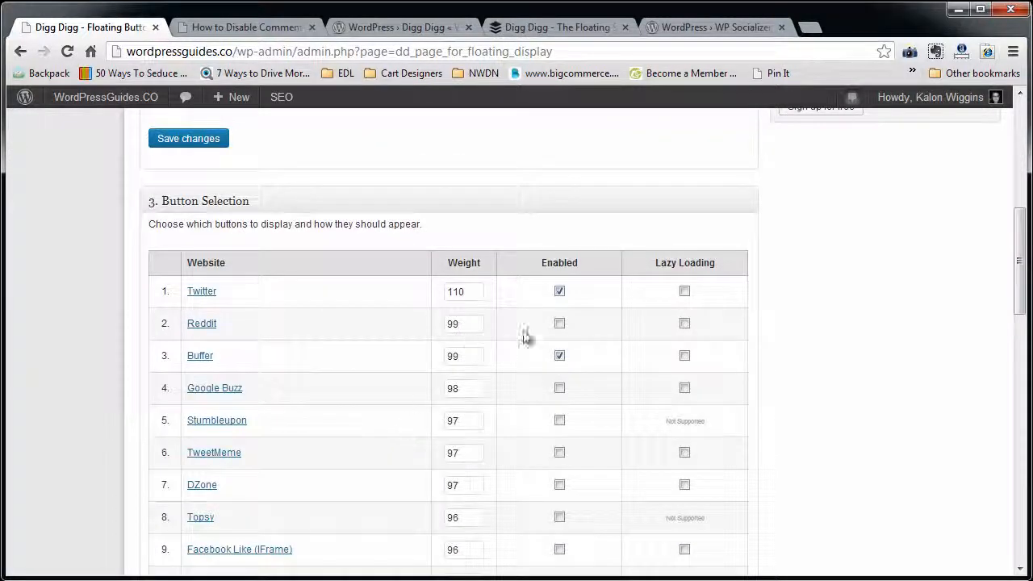
{"action": "scroll", "scroll_direction": "down", "scroll_amount": 3}
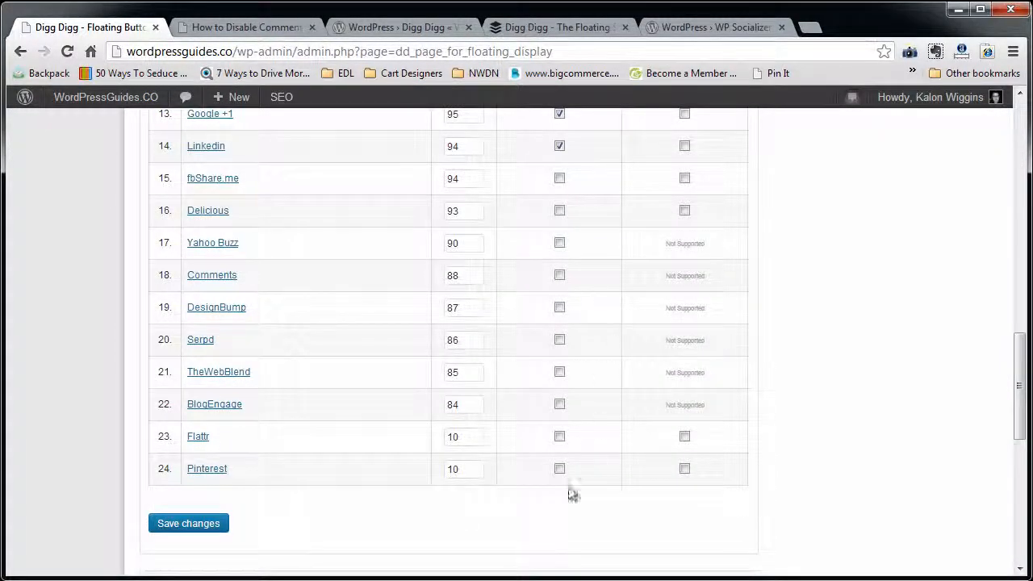
{"action": "scroll", "scroll_direction": "down", "scroll_amount": 3}
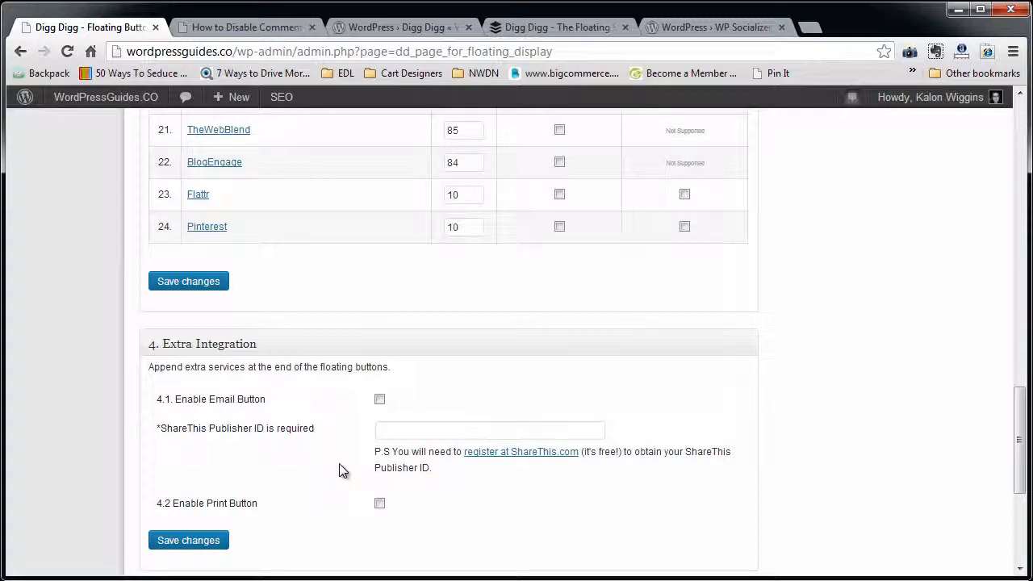
{"action": "mouse_move", "coordinate": [539, 268]}
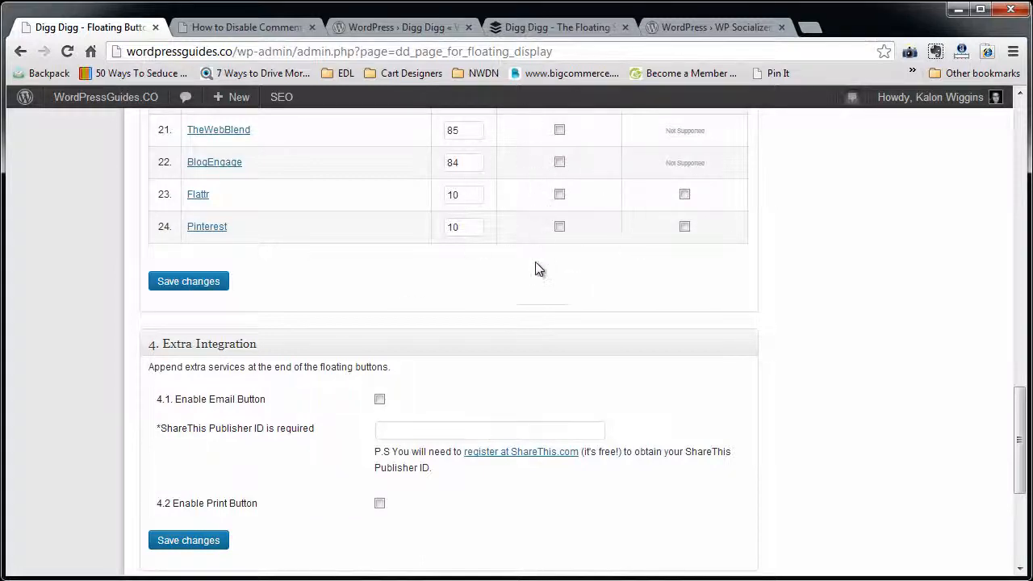
{"action": "scroll", "scroll_direction": "down", "scroll_amount": 3}
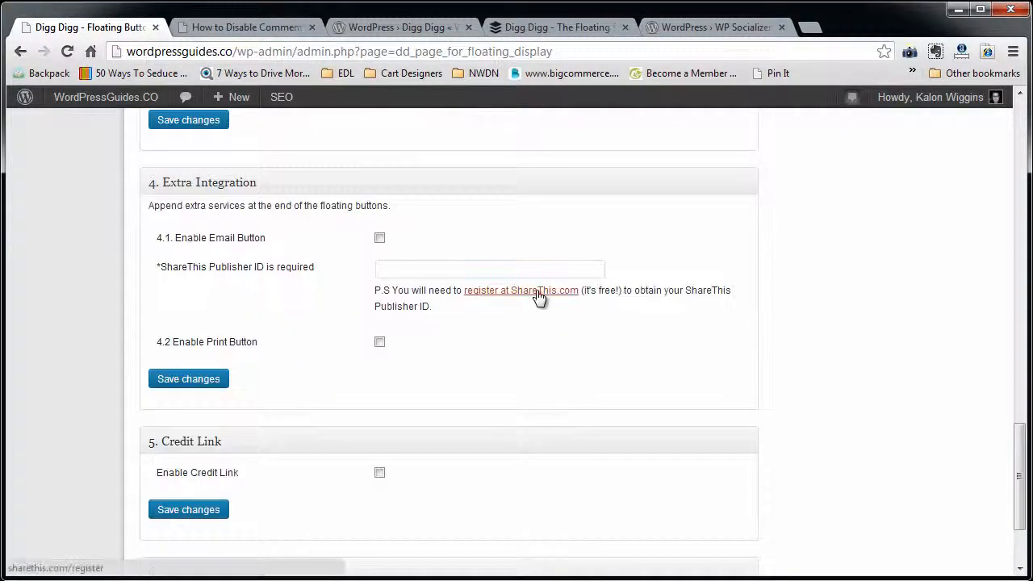
{"action": "mouse_move", "coordinate": [474, 355]}
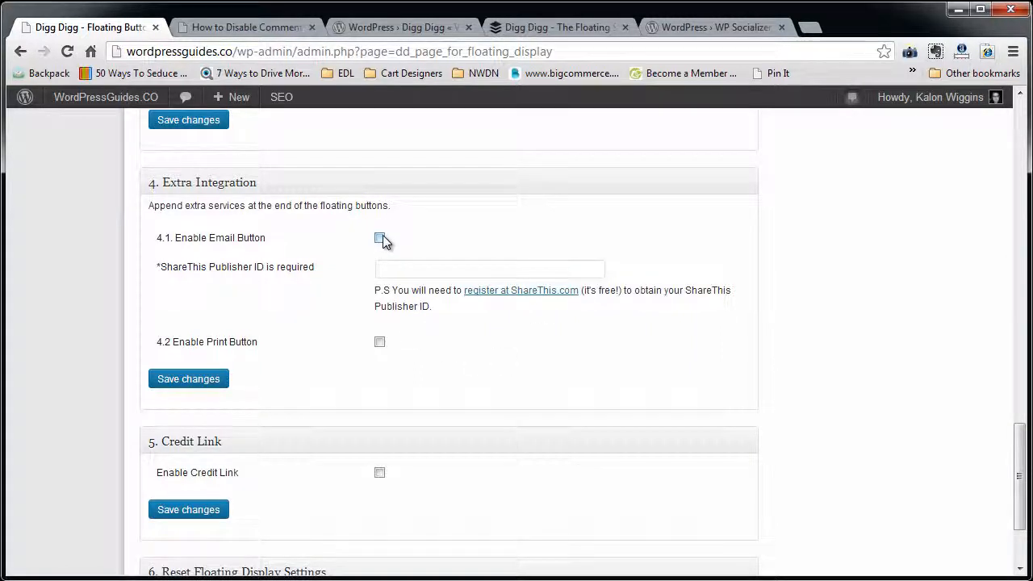
{"action": "left_click", "coordinate": [379, 237]}
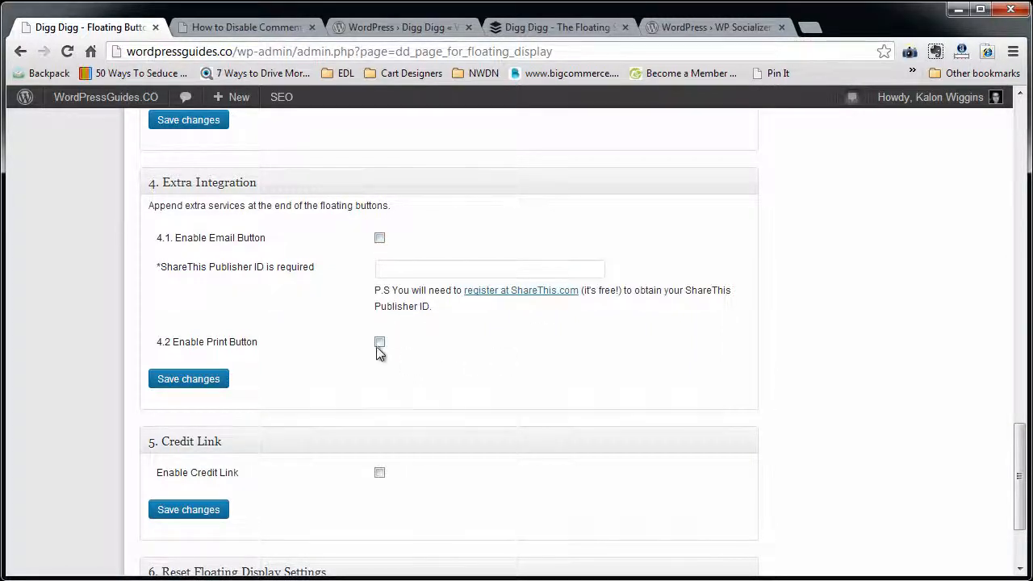
{"action": "left_click", "coordinate": [379, 341]}
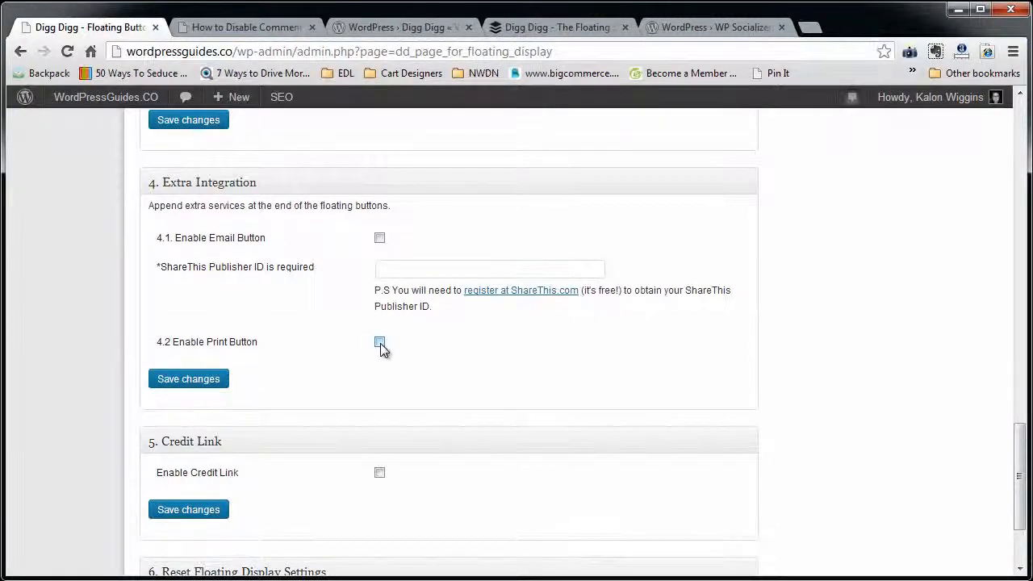
{"action": "scroll", "scroll_direction": "down", "scroll_amount": 3}
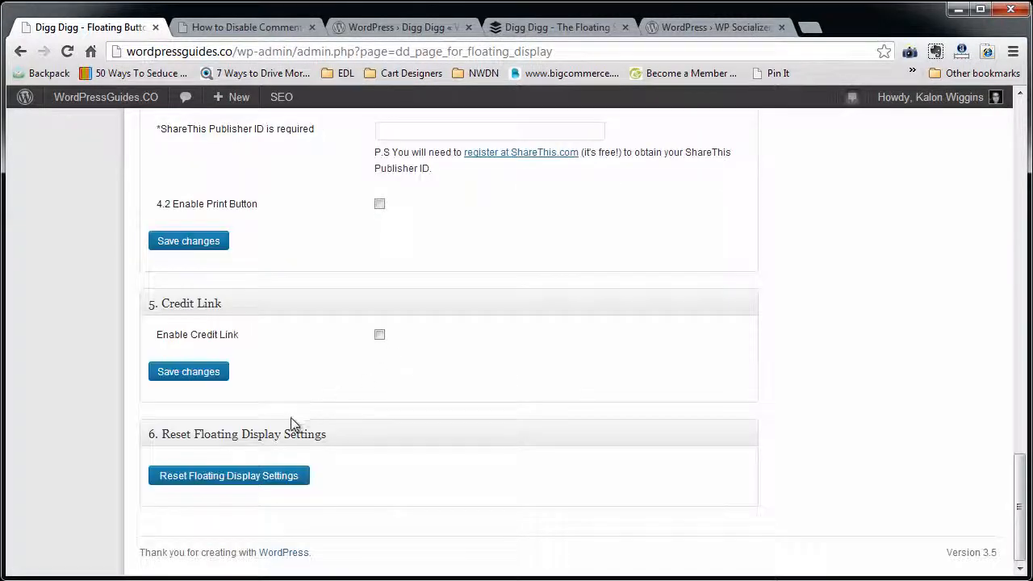
{"action": "scroll", "scroll_direction": "up", "scroll_amount": 3}
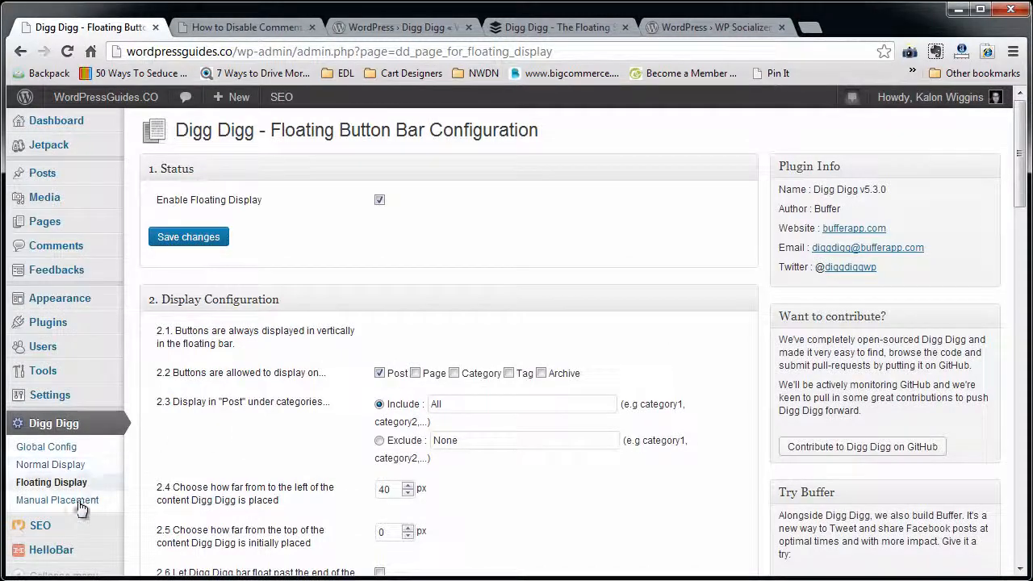
- Open Manual Placement, select the function_exists example, and scroll through the service code tables
{"action": "left_click", "coordinate": [57, 499]}
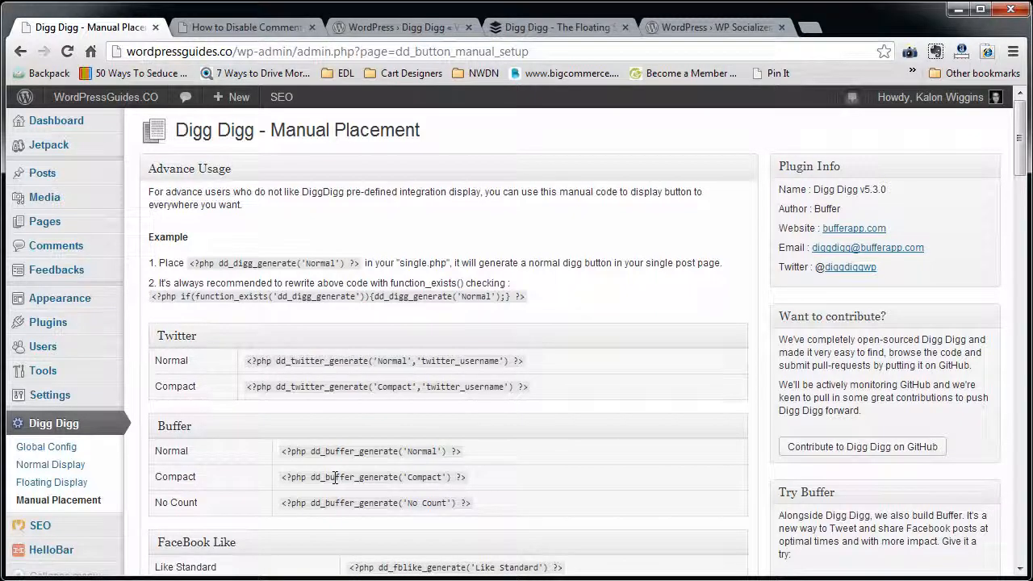
{"action": "mouse_move", "coordinate": [513, 347]}
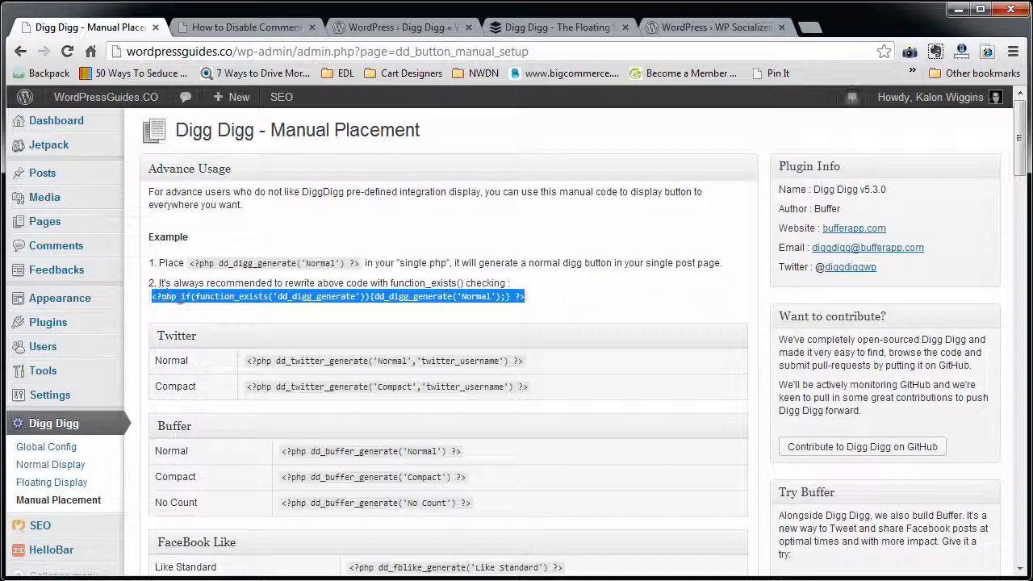
{"action": "left_click", "coordinate": [521, 296]}
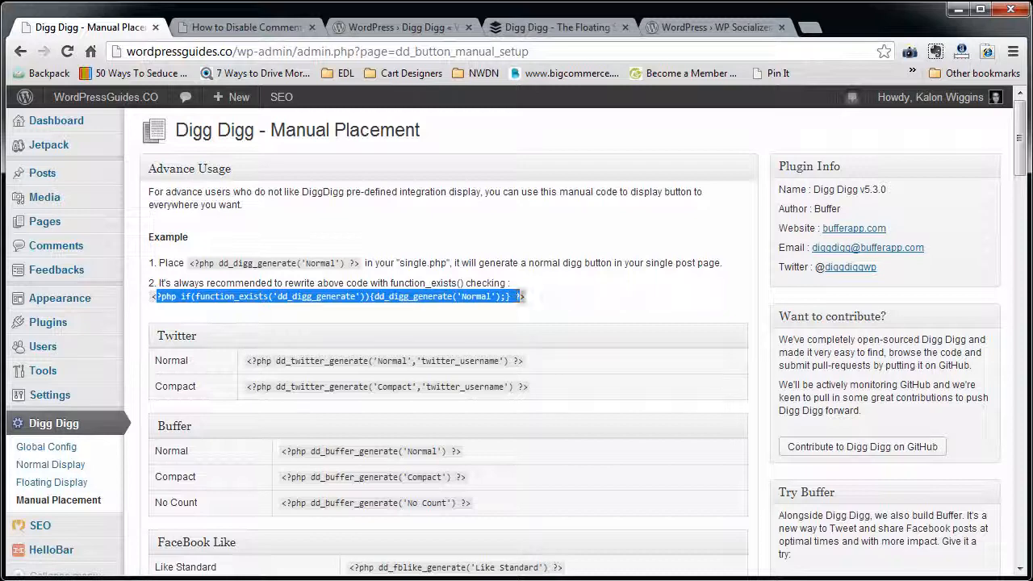
{"action": "mouse_move", "coordinate": [533, 307]}
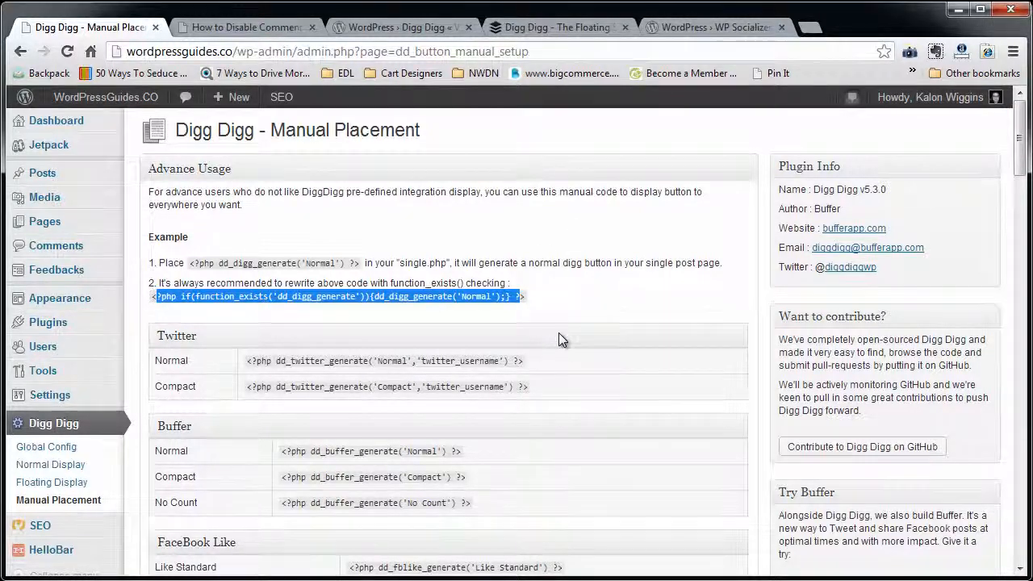
{"action": "scroll", "scroll_direction": "down", "scroll_amount": 3}
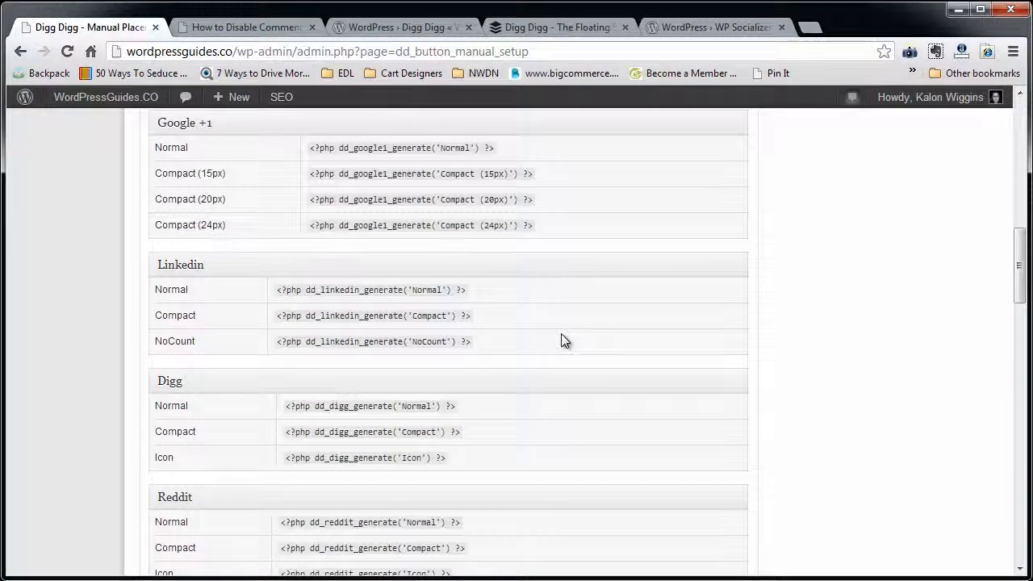
{"action": "scroll", "scroll_direction": "down", "scroll_amount": 3}
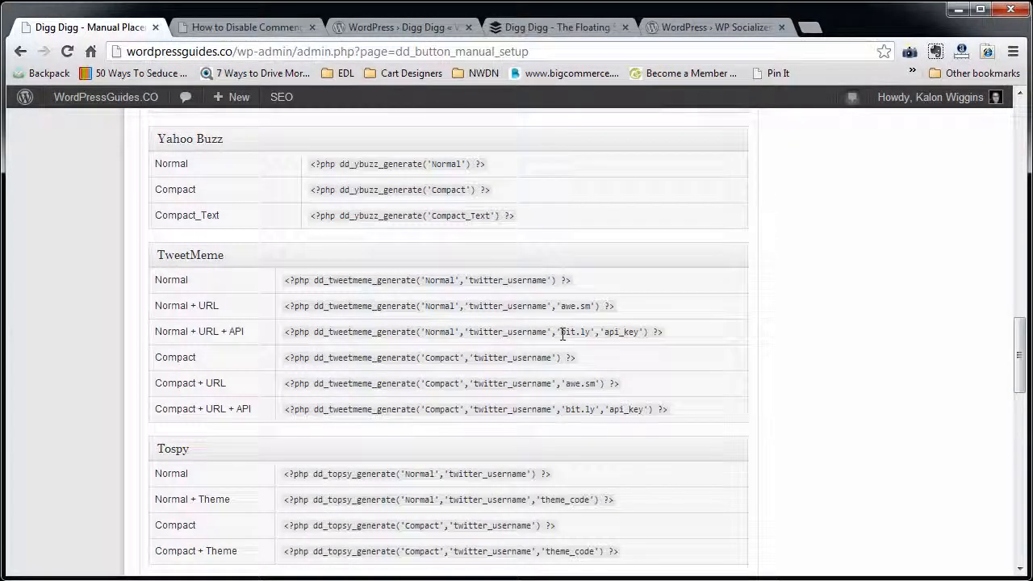
{"action": "scroll", "scroll_direction": "down", "scroll_amount": 3}
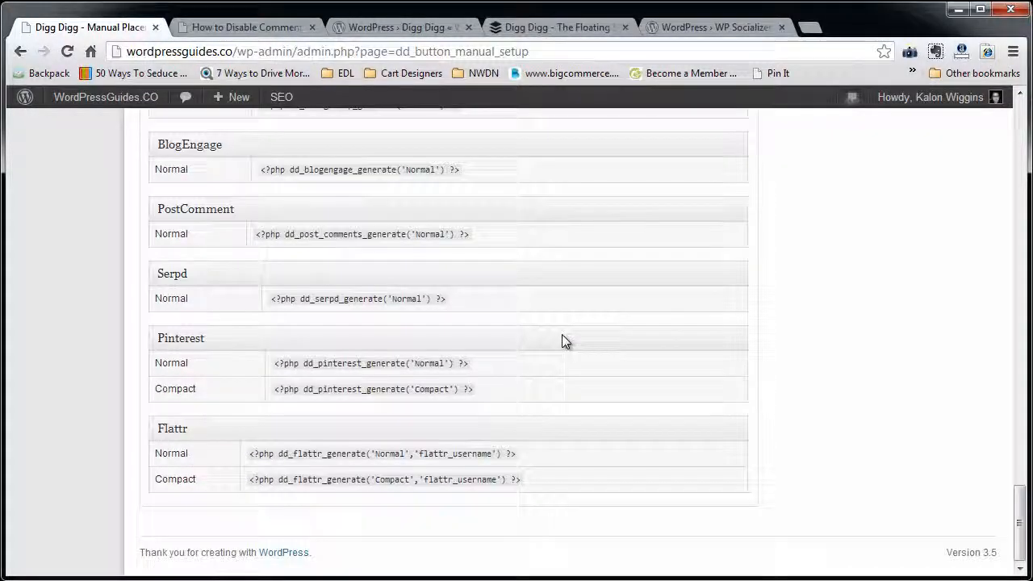